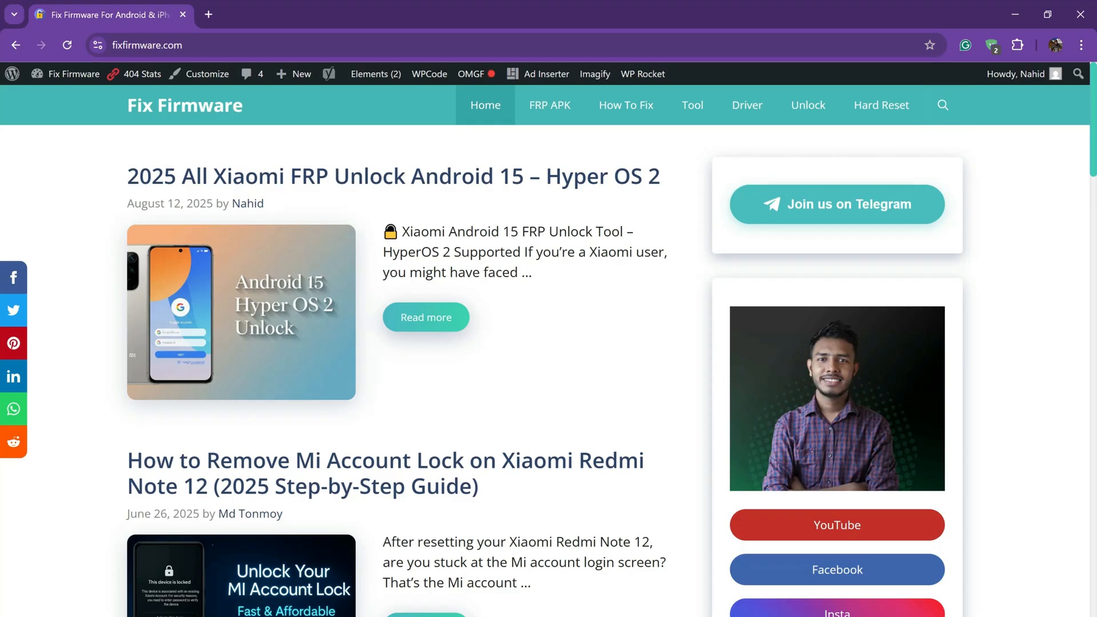
# - Open the 2025 All Xiaomi FRP Unlock Android 15 article from the Tool category and scroll to its unlock steps
pyautogui.click(693, 106)
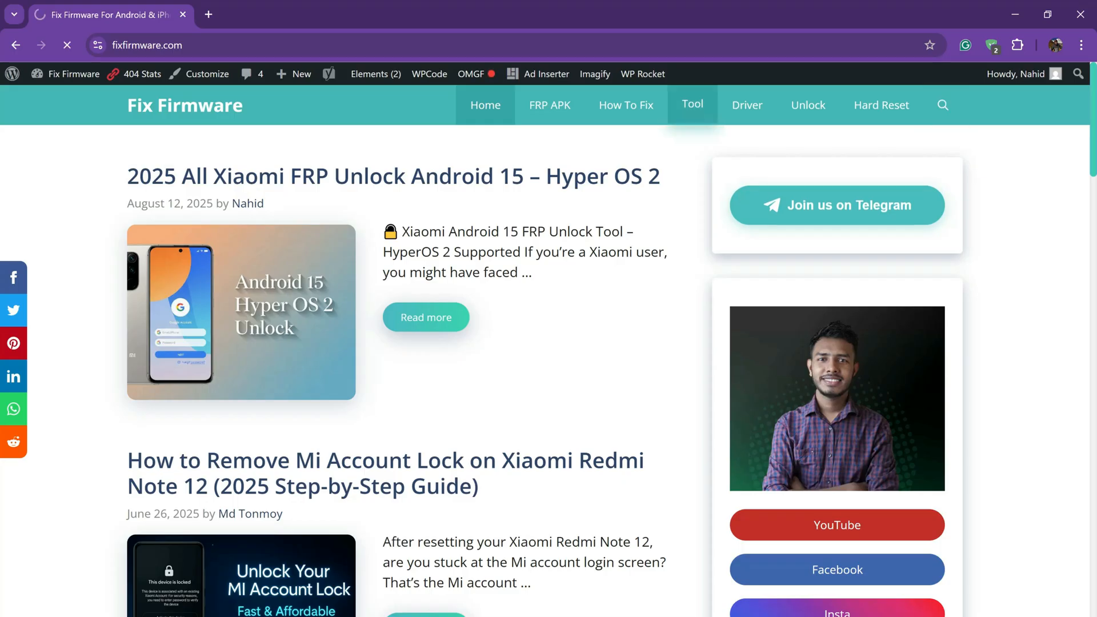
pyautogui.click(692, 106)
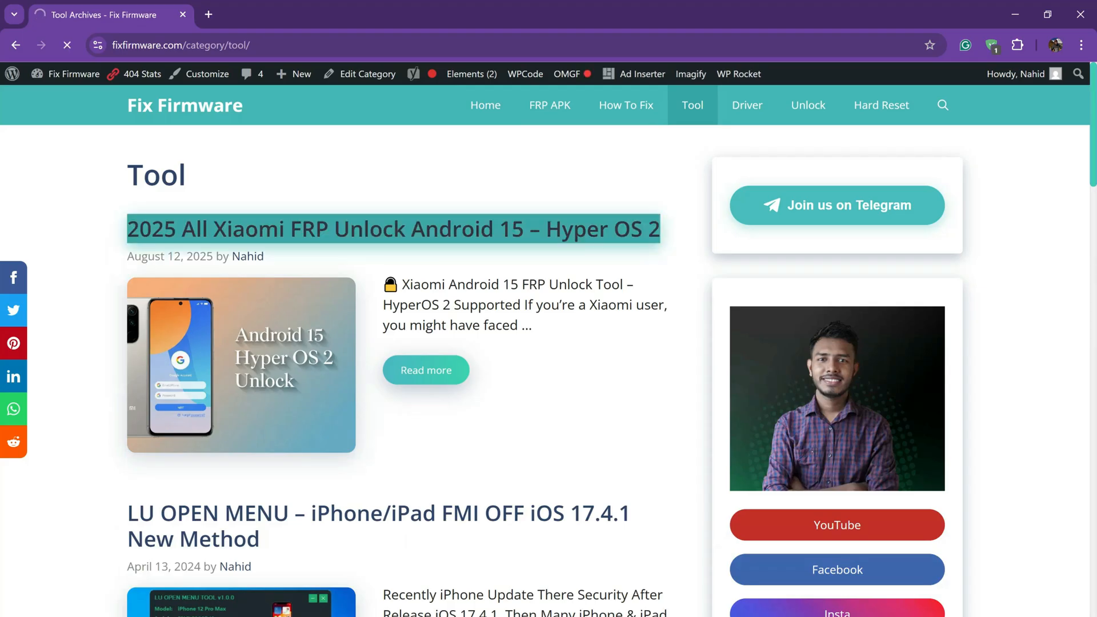
pyautogui.click(392, 228)
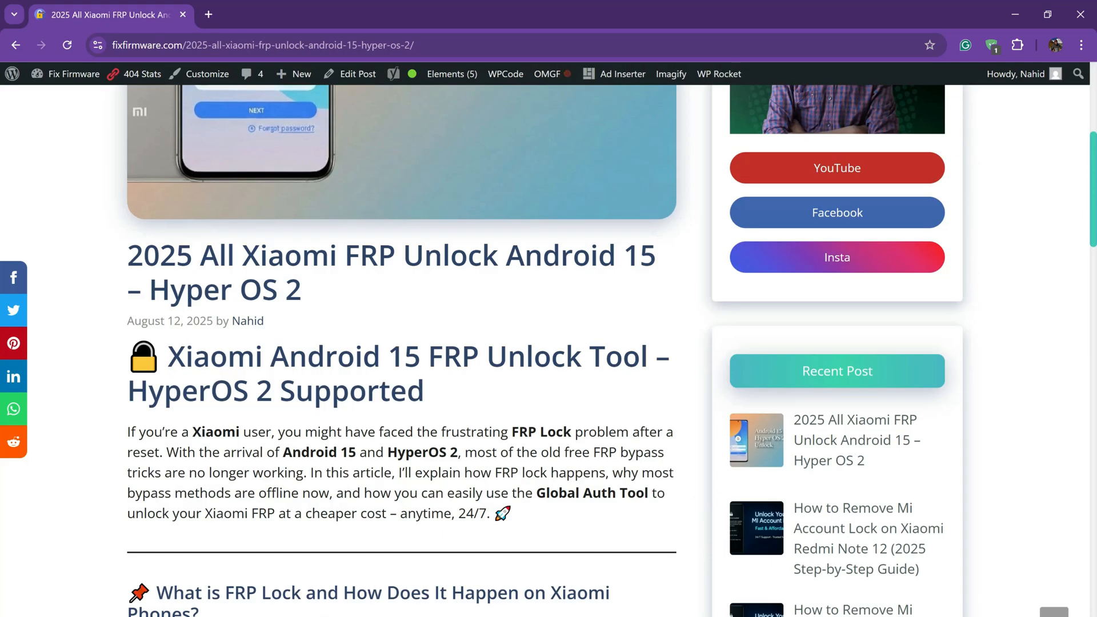
pyautogui.scroll(-3)
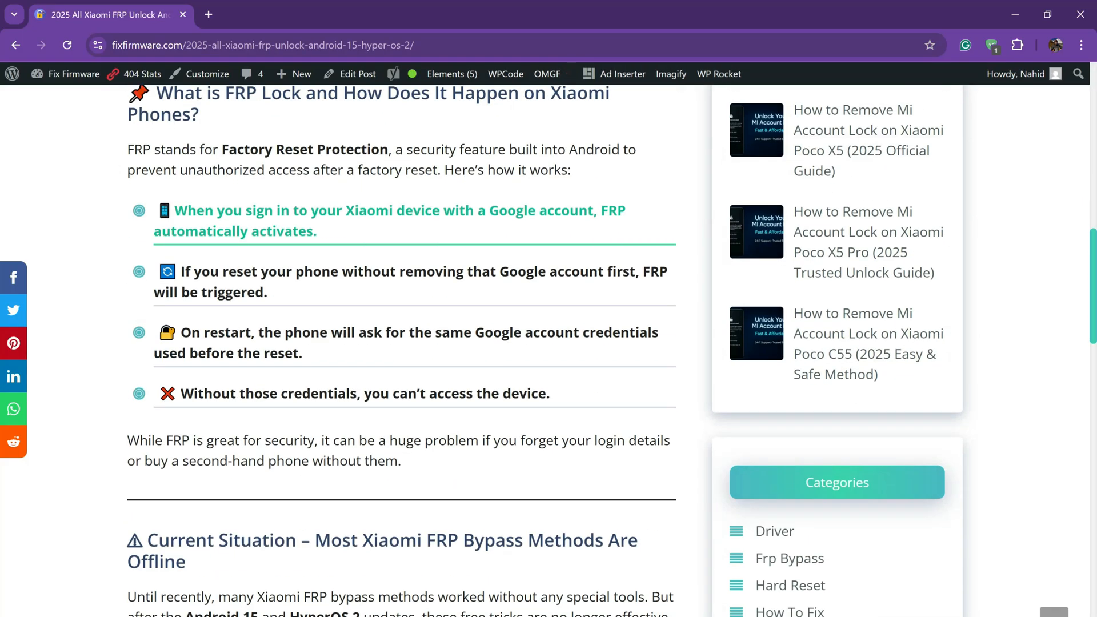
pyautogui.scroll(-3)
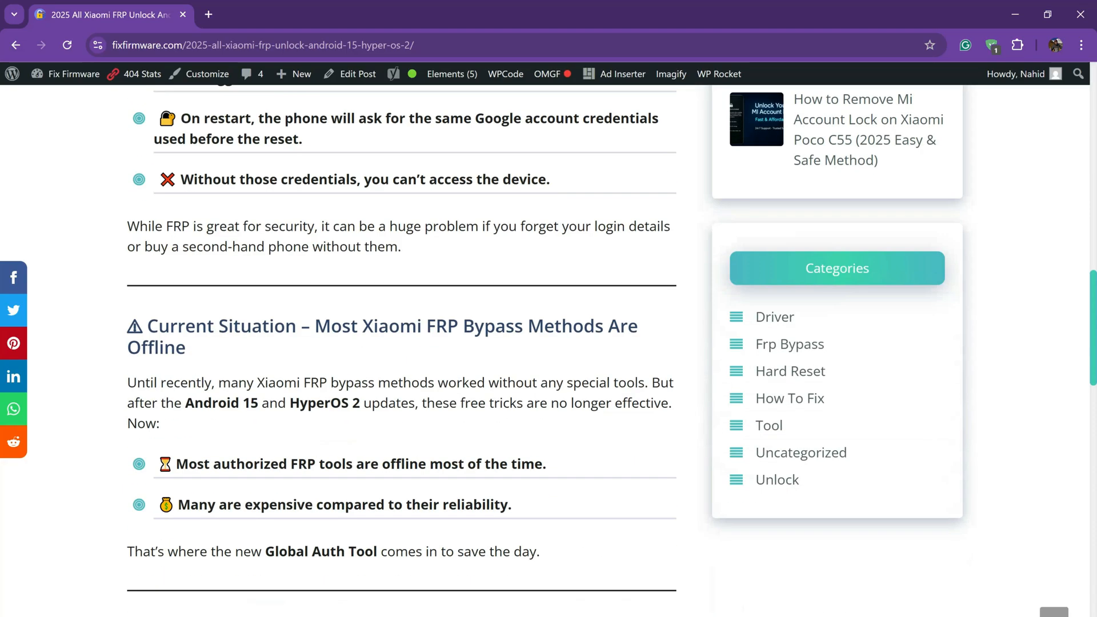
pyautogui.scroll(-3)
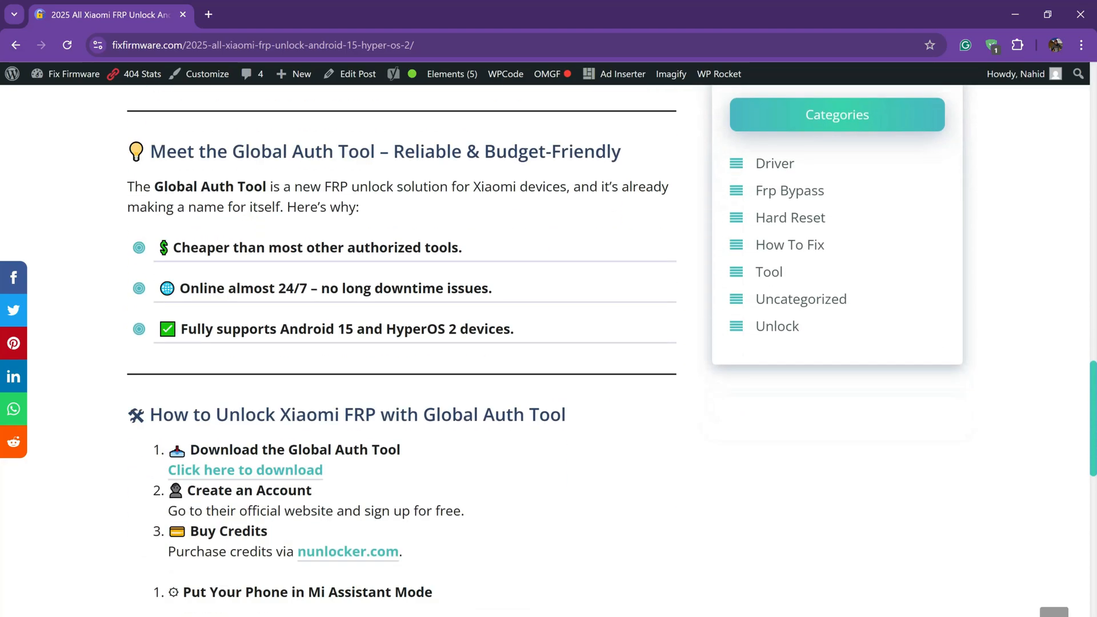
pyautogui.scroll(-3)
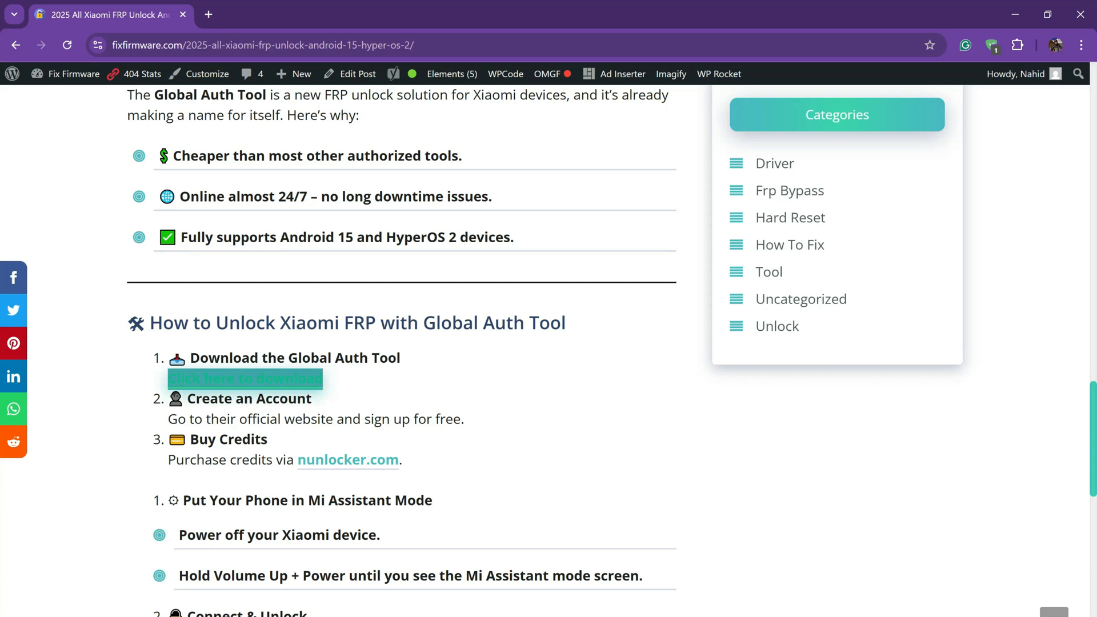
# - Request the Global Auth Tool V1.2 Windows download from the Download All Tools page, confirming the duplicate download
pyautogui.click(245, 378)
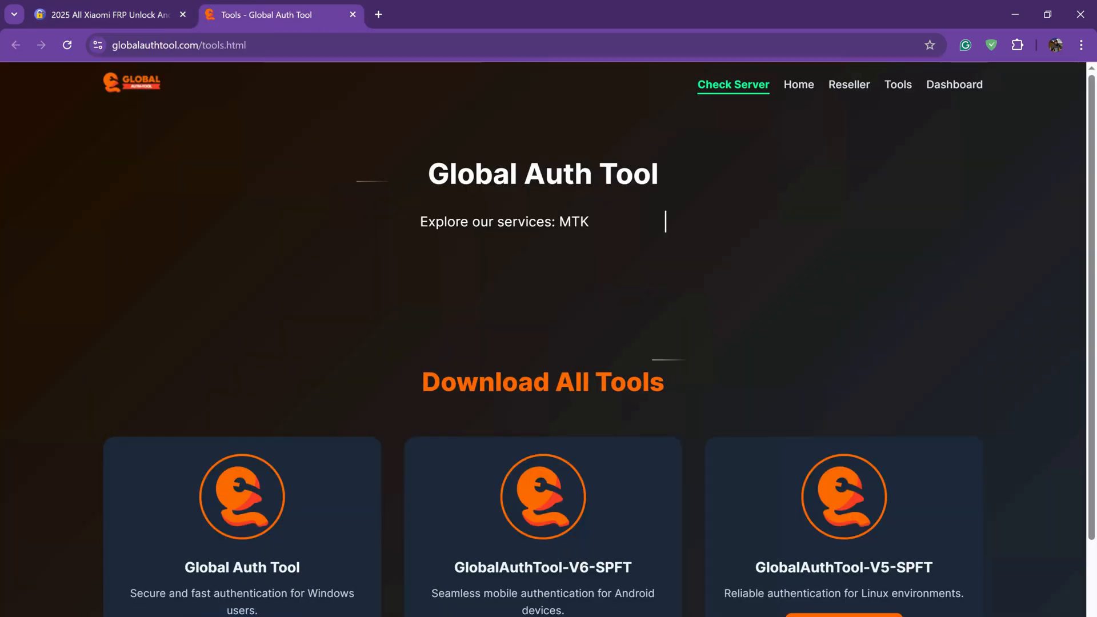
pyautogui.scroll(-3)
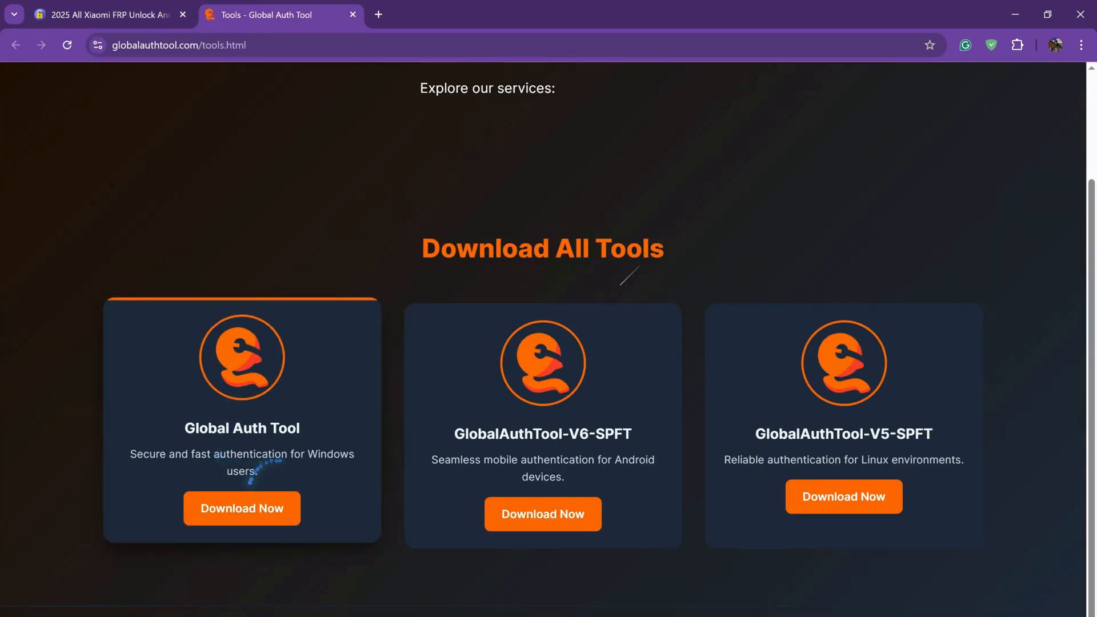
pyautogui.click(242, 507)
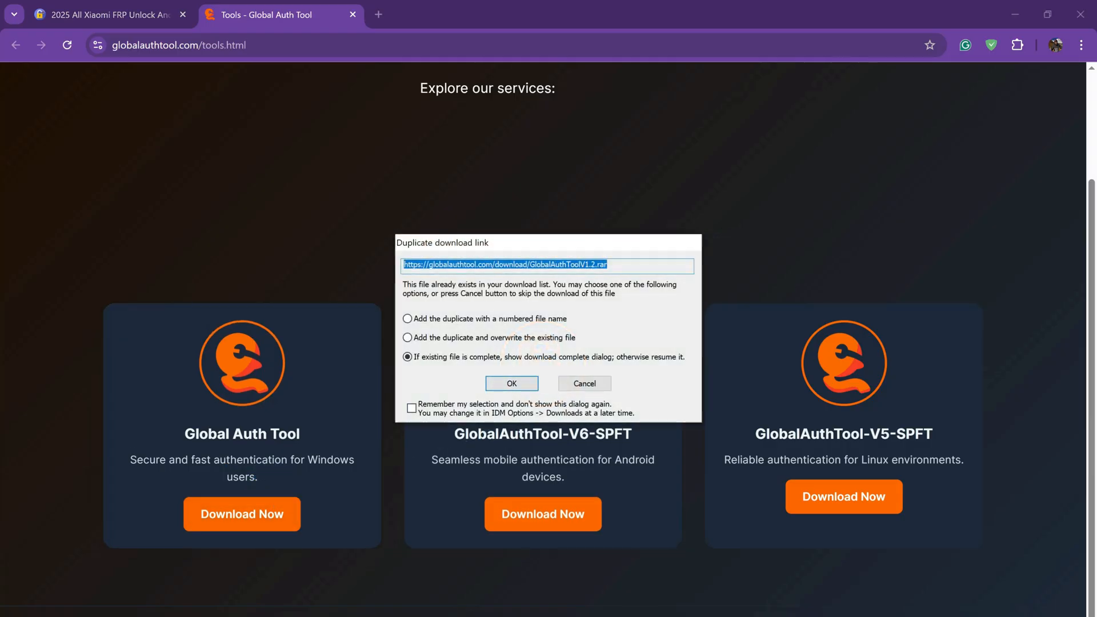
pyautogui.click(105, 13)
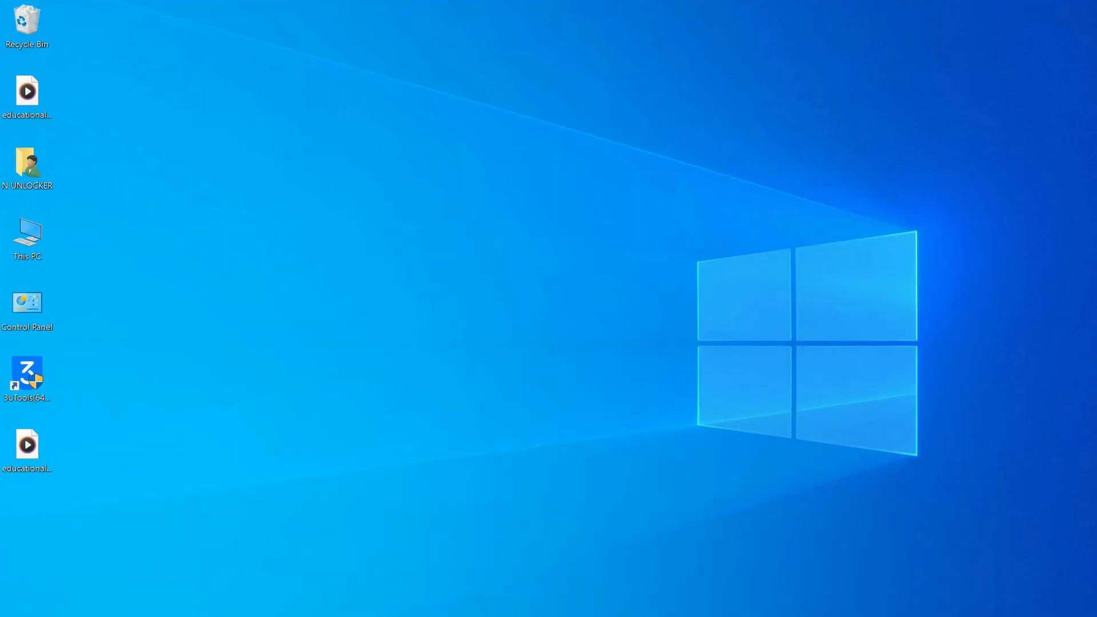
# - Launch GlobalAuthToolV1.2 from Downloads > Compressed > GlobalAuthToolV1.2 via This PC
pyautogui.click(27, 235)
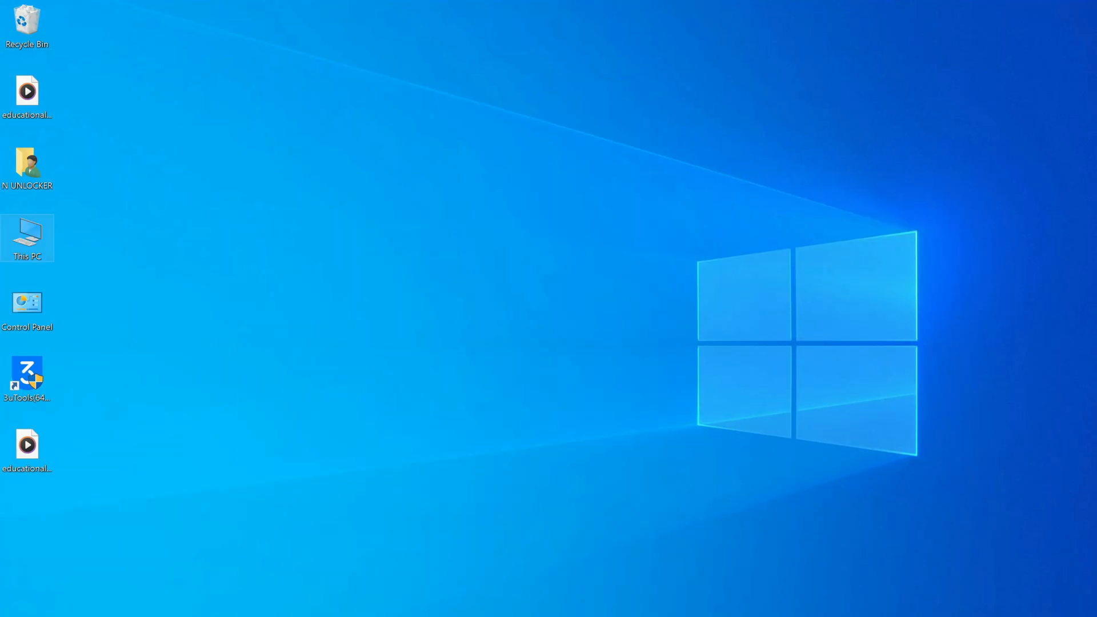
pyautogui.doubleClick(26, 237)
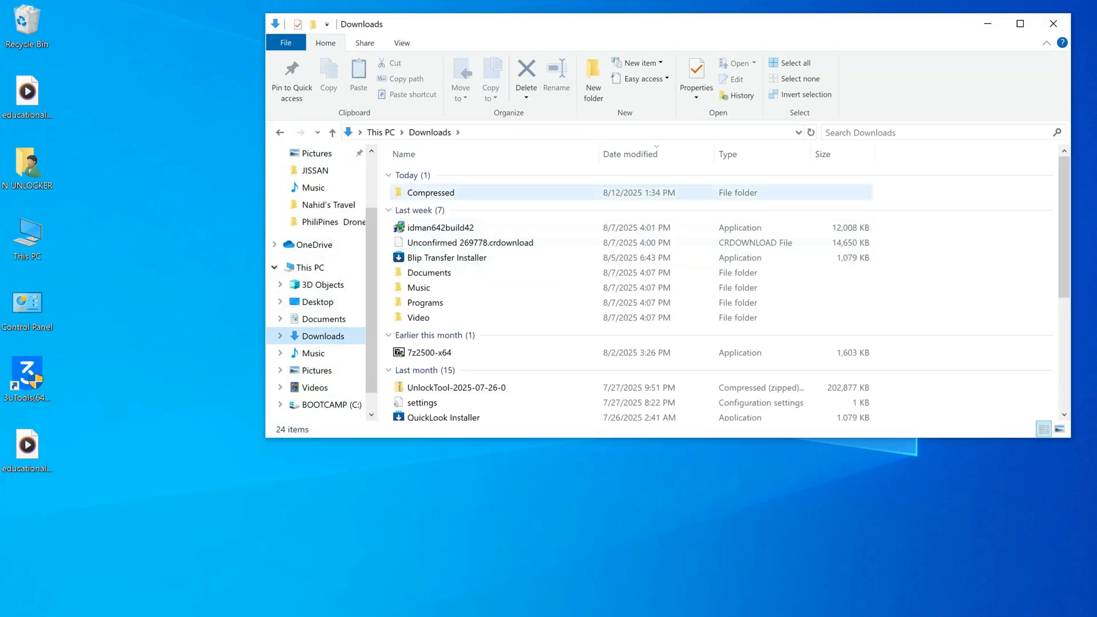
pyautogui.doubleClick(430, 192)
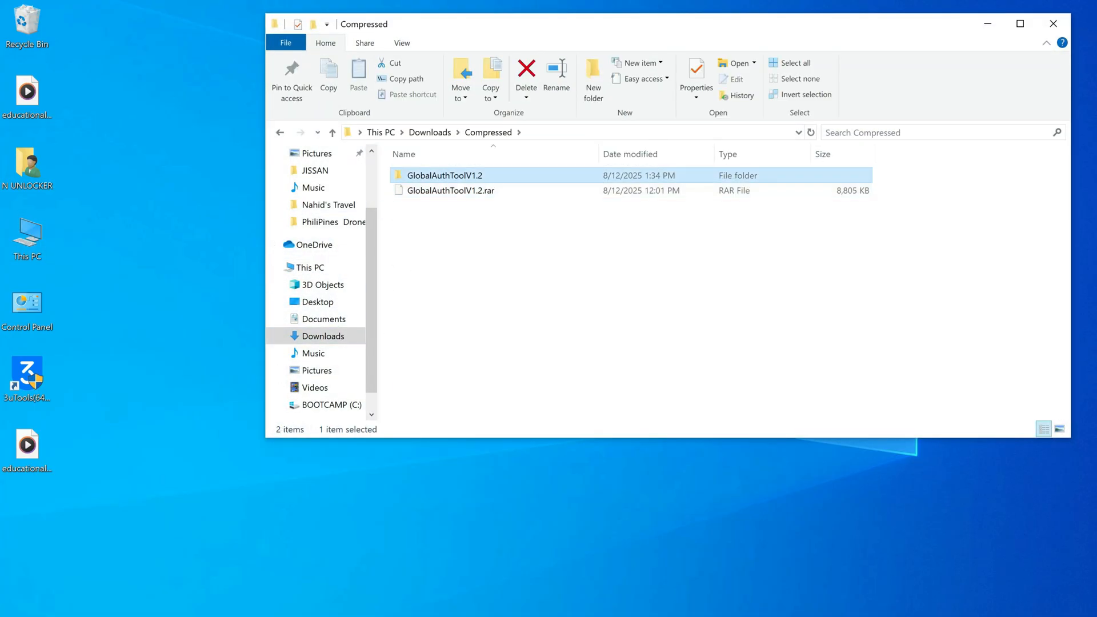
pyautogui.doubleClick(445, 174)
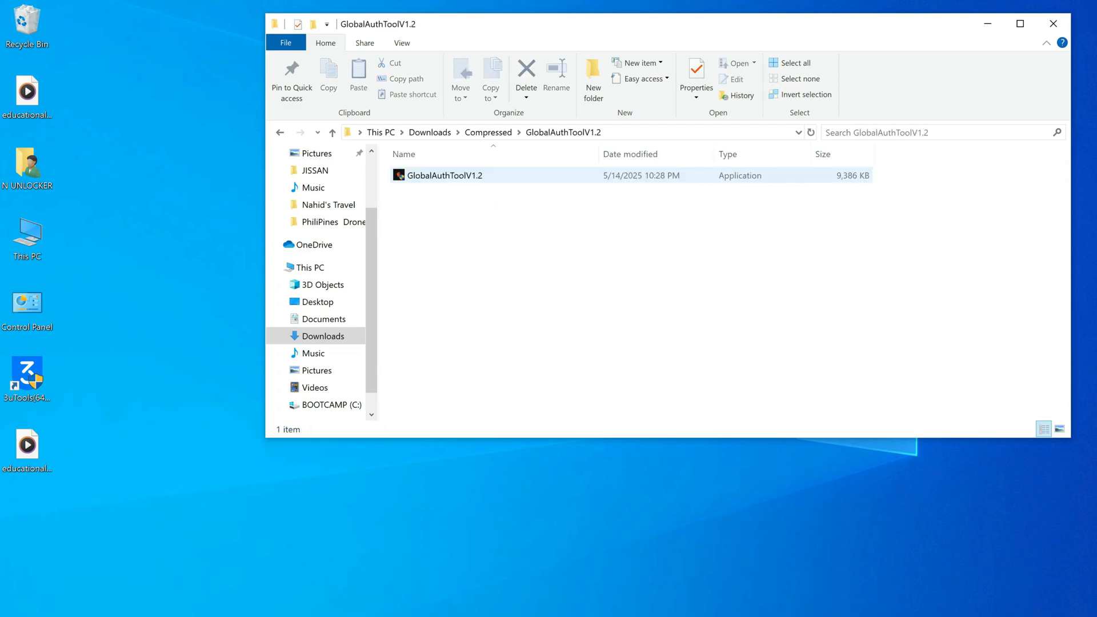
pyautogui.click(445, 175)
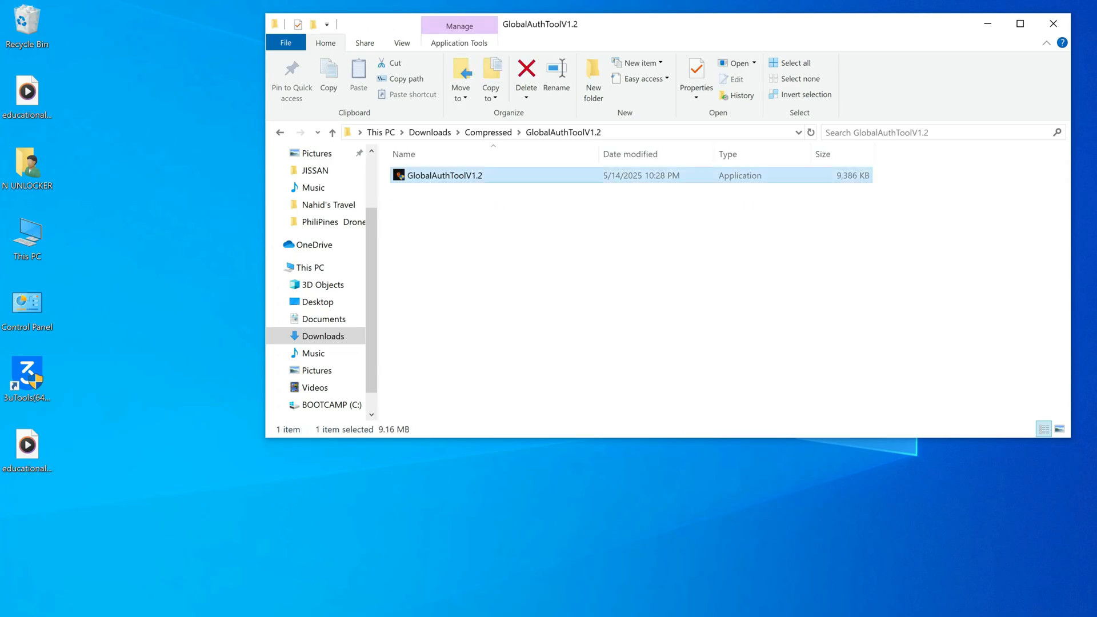
pyautogui.doubleClick(445, 175)
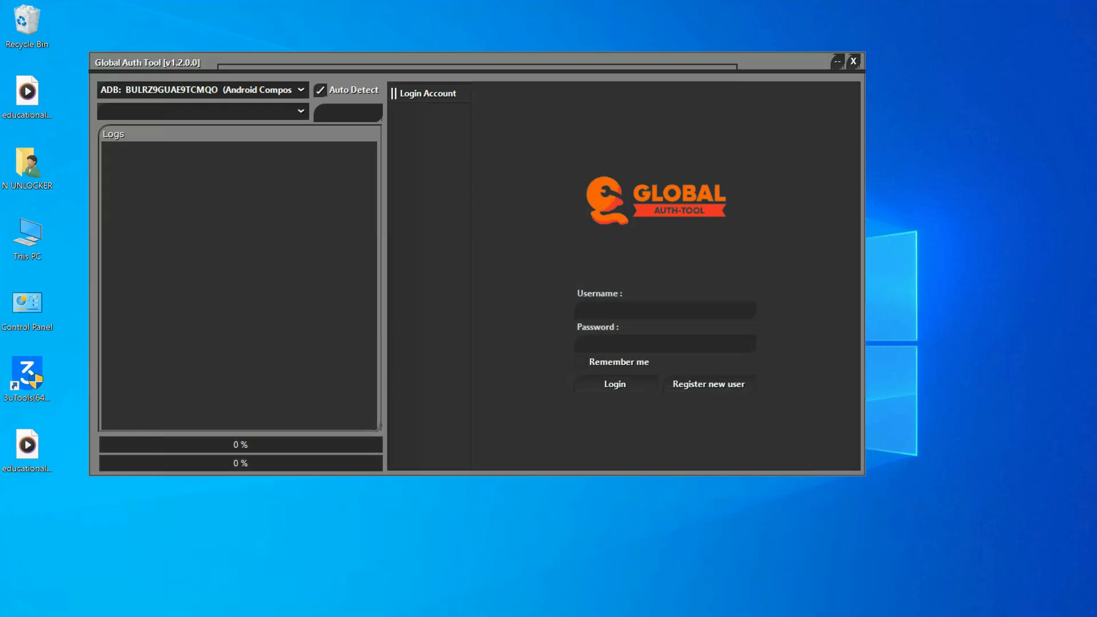
# - Log in to the tool account, switch to EDL Flash and check the live server status page, then close it
pyautogui.click(664, 309)
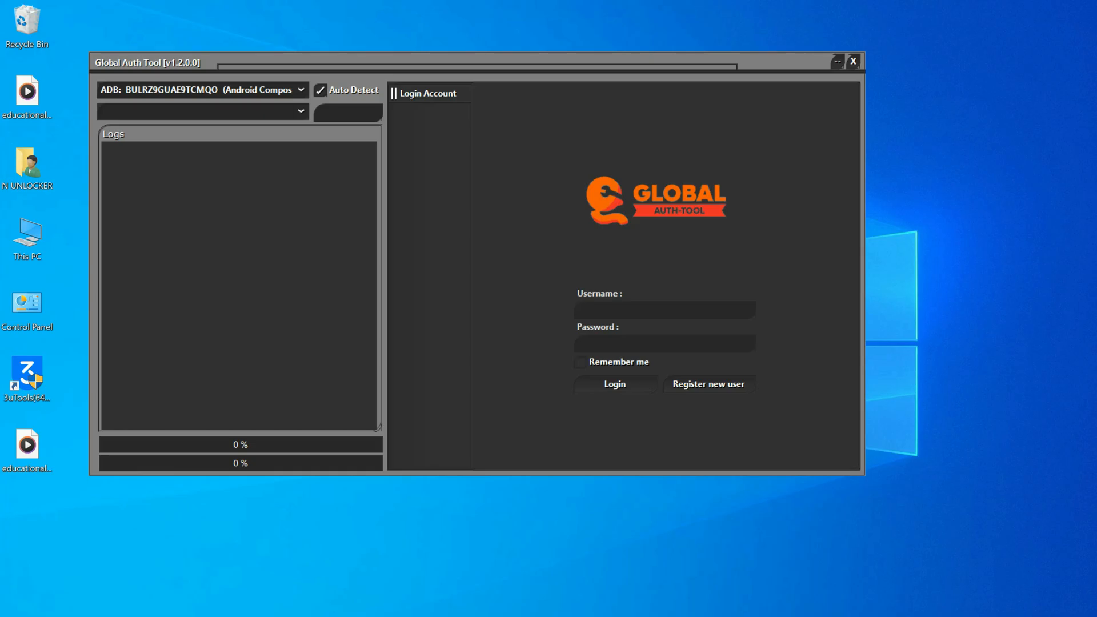
pyautogui.click(614, 384)
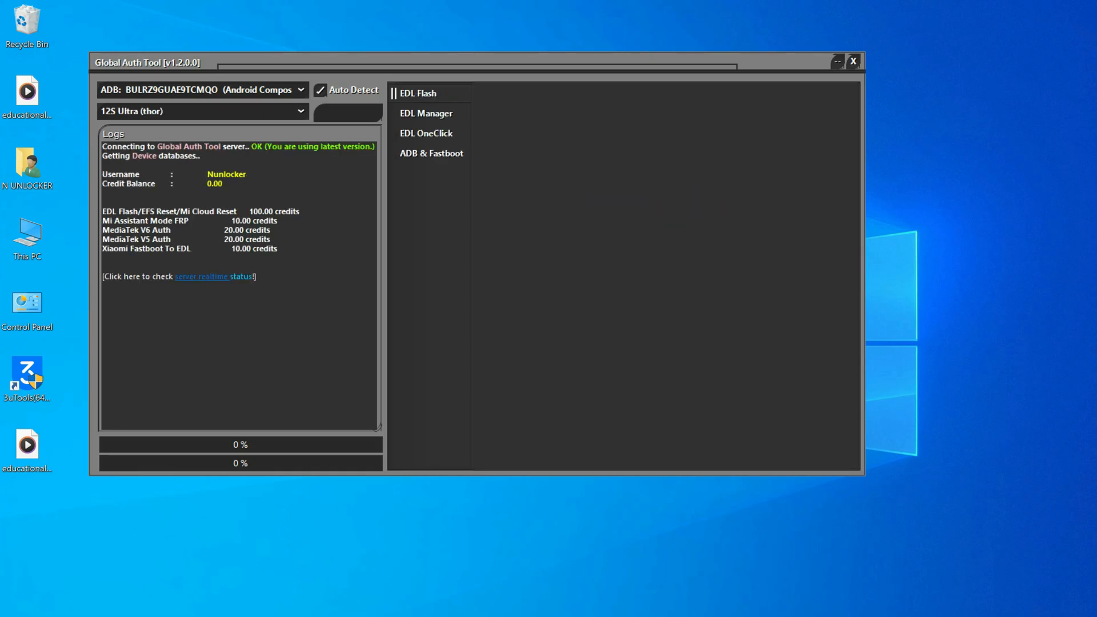
pyautogui.click(417, 93)
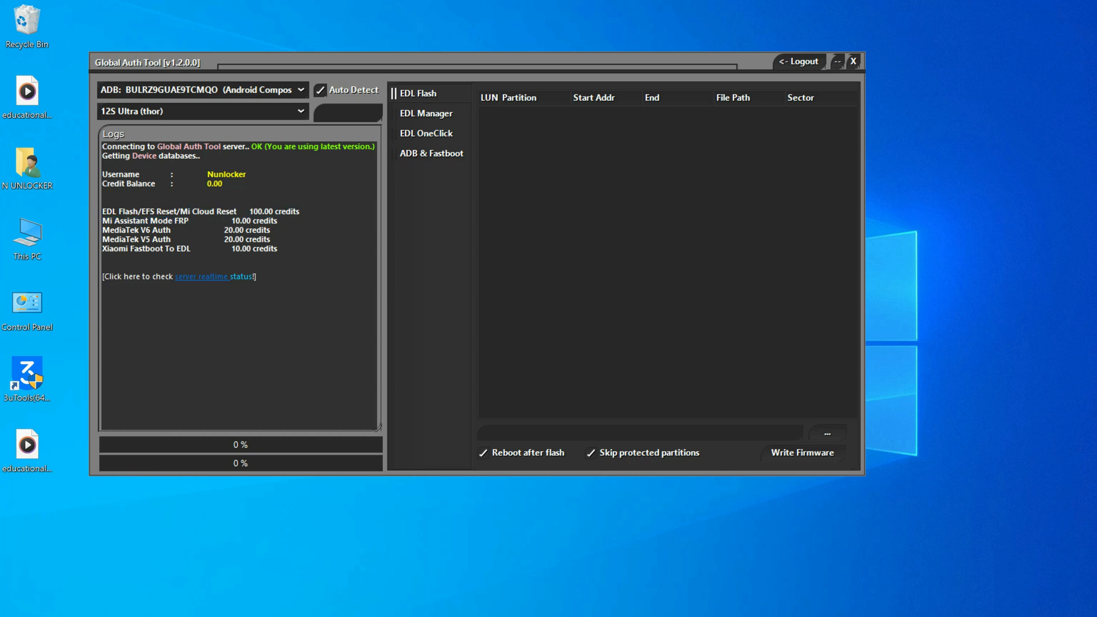
pyautogui.click(207, 277)
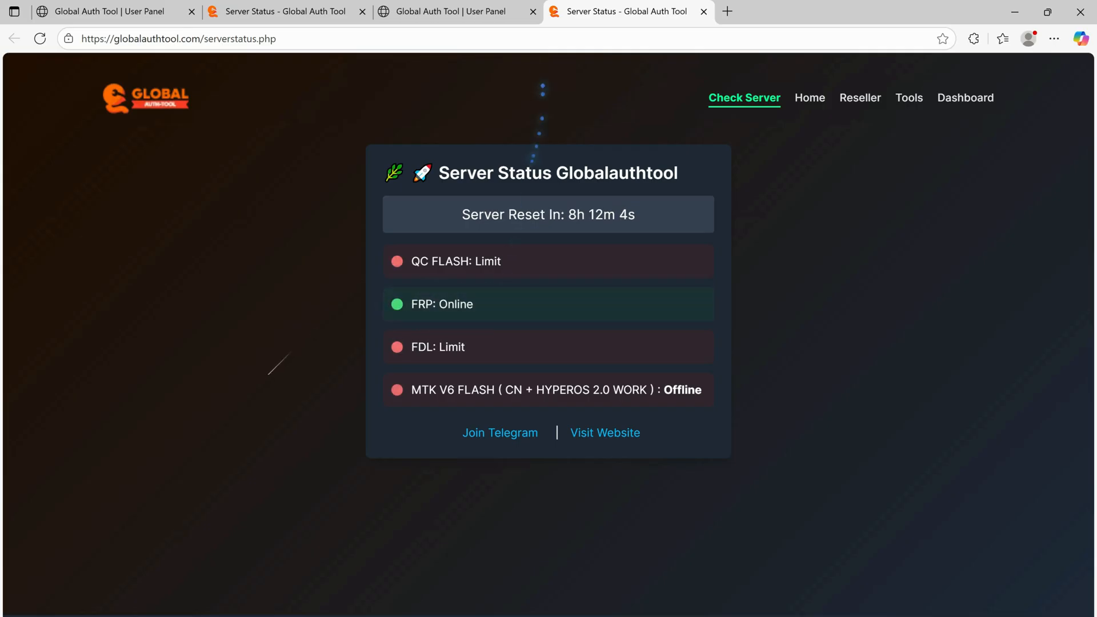
pyautogui.click(455, 11)
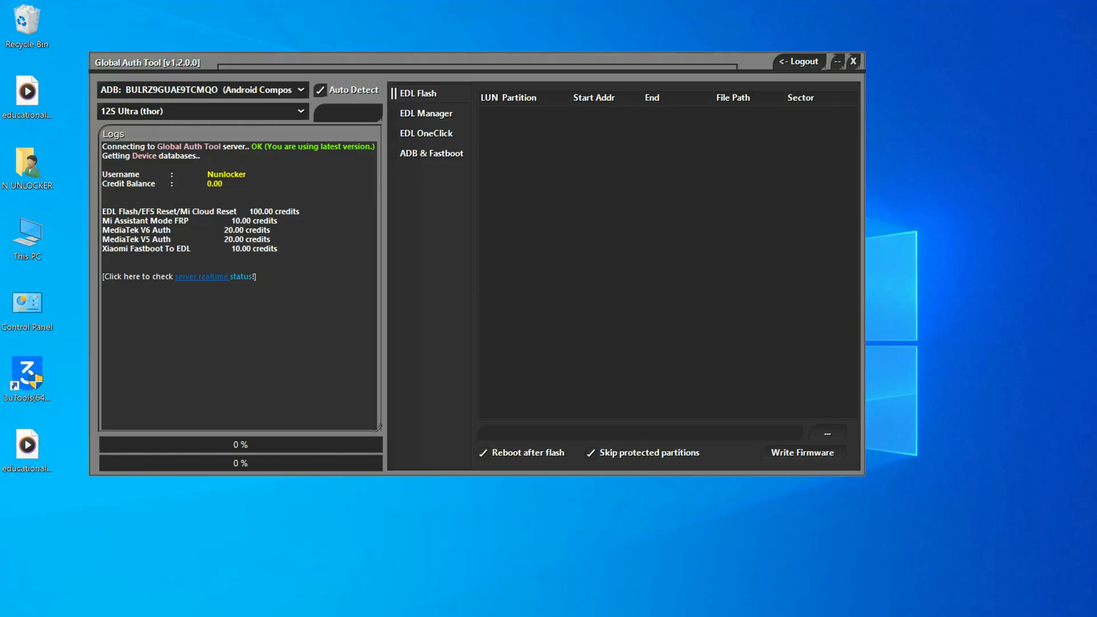
# - Open nunlocker.com in the browser from the desktop shortcut
pyautogui.doubleClick(214, 183)
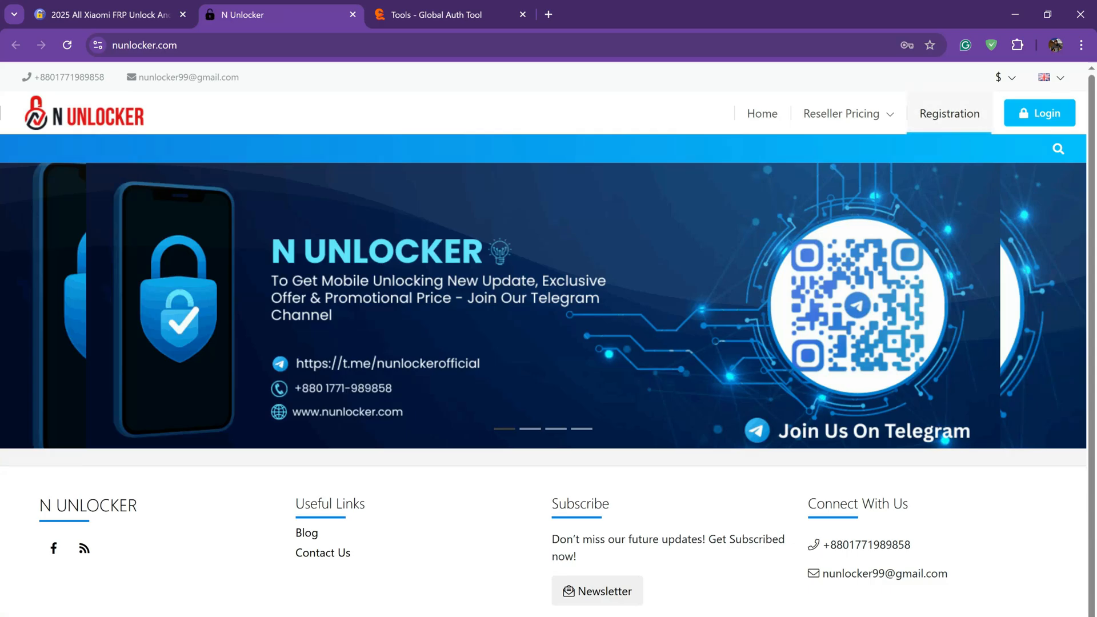
# - Sign in to the N Unlocker account and continue to the client area dashboard
pyautogui.click(1039, 114)
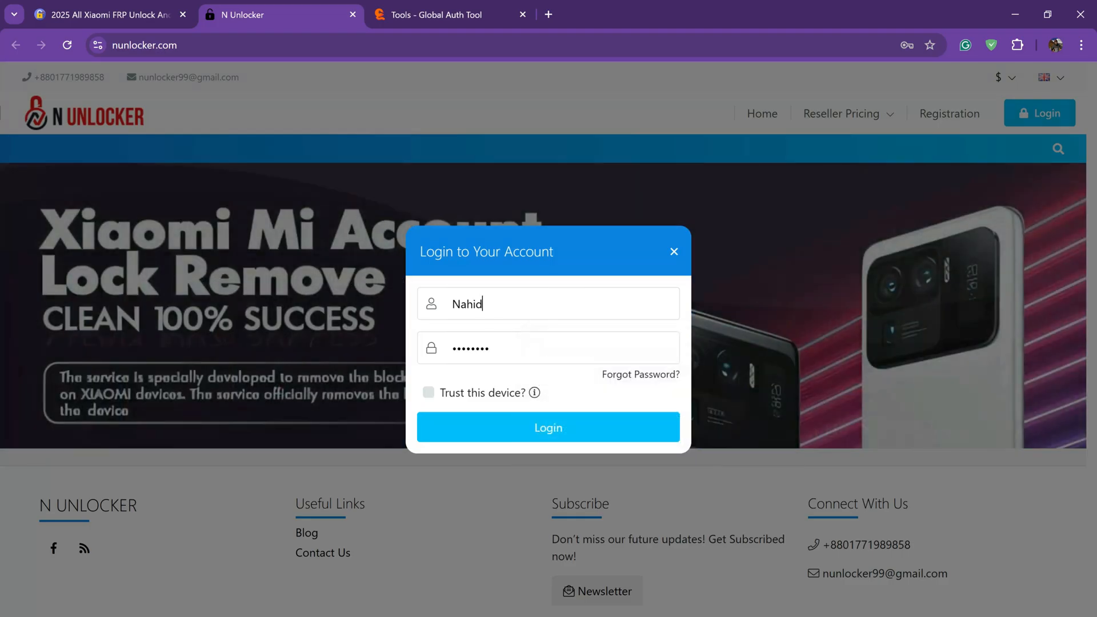
pyautogui.click(674, 252)
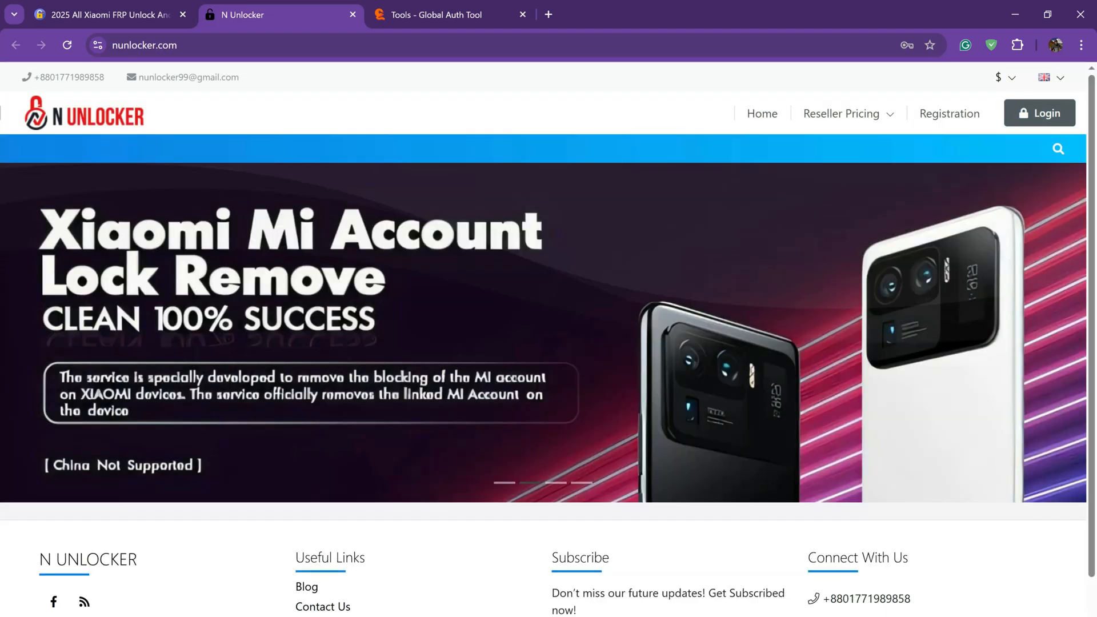
pyautogui.click(1039, 113)
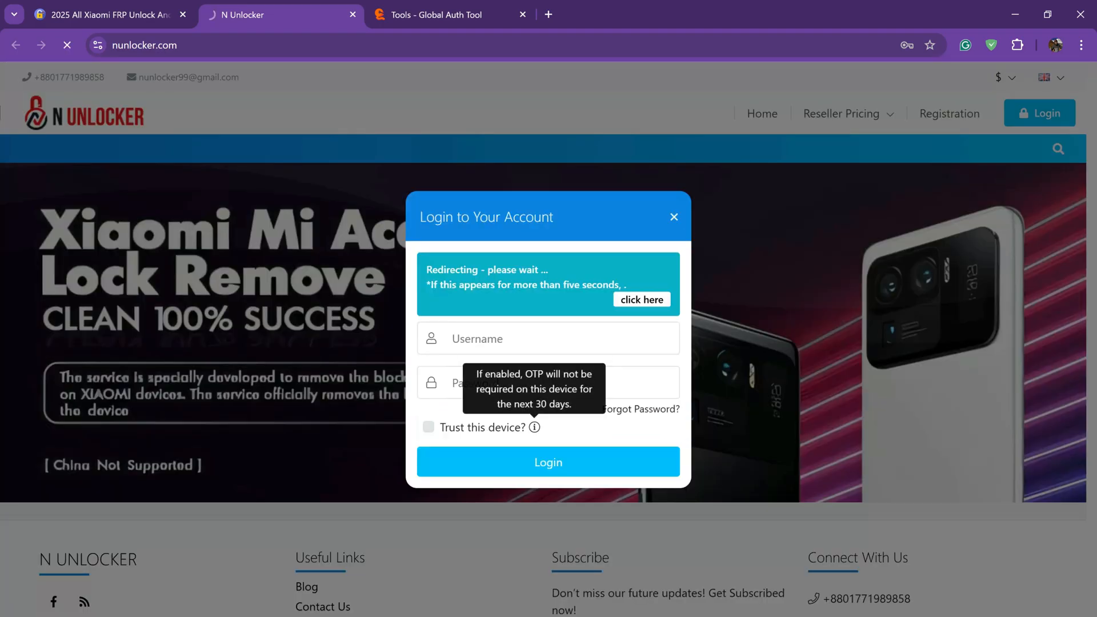
pyautogui.click(547, 460)
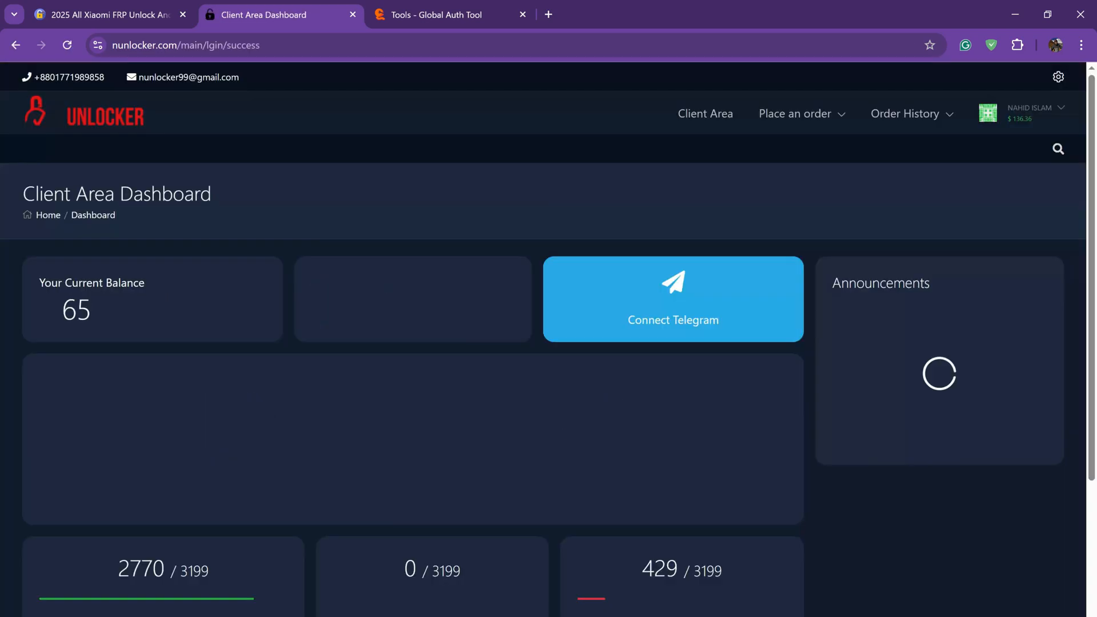
# - Go to Place an order > Server Services, dismiss the Telegram popup and search the services for 'glo'
pyautogui.click(794, 114)
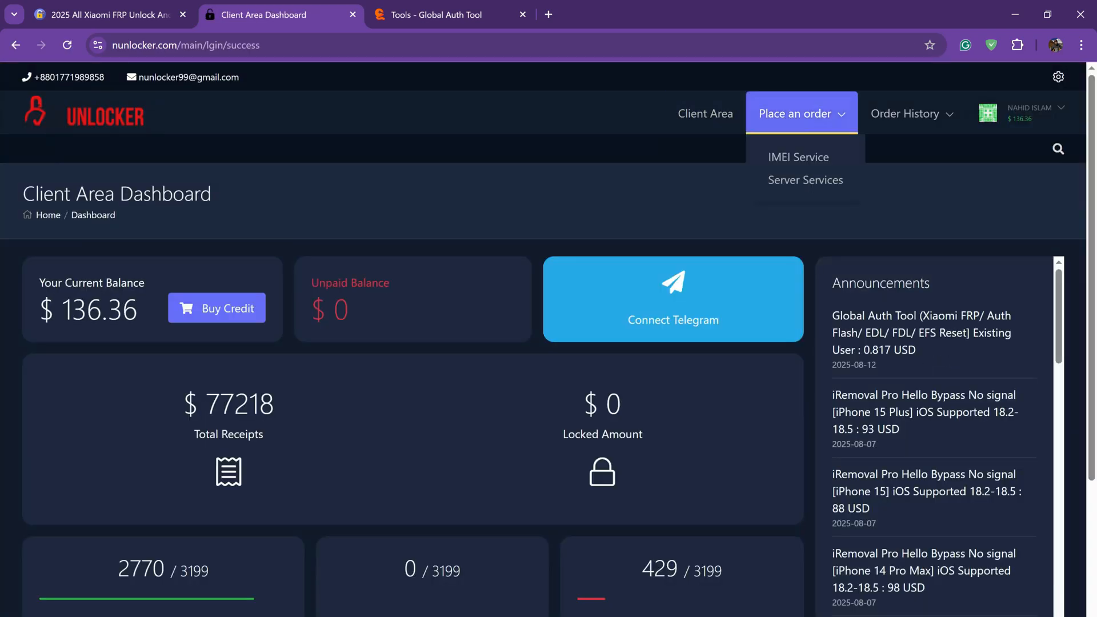
pyautogui.click(805, 180)
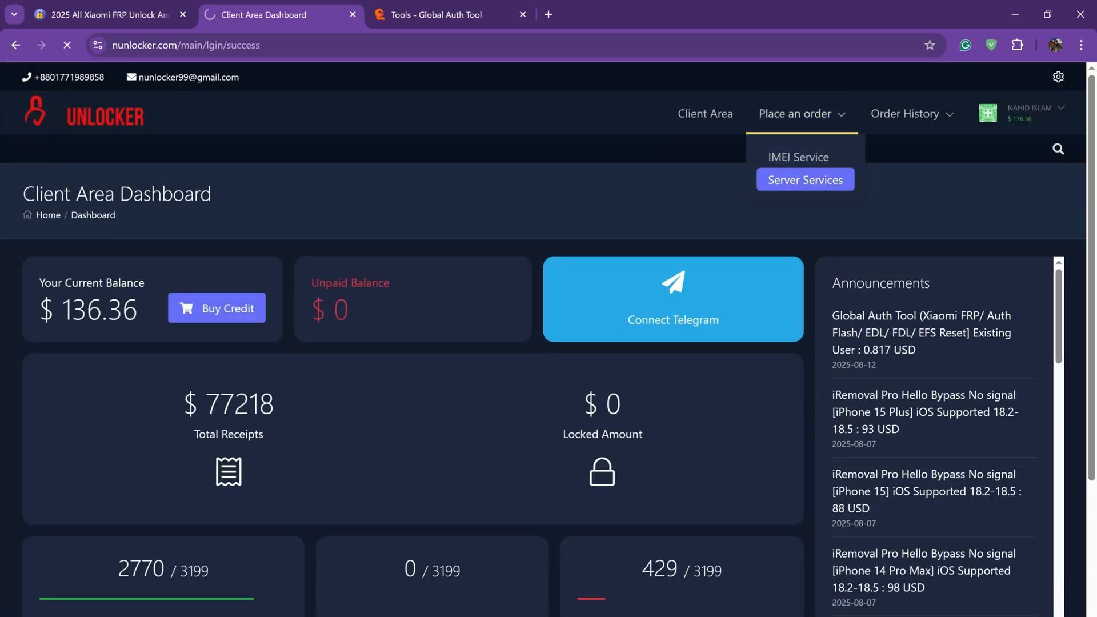
pyautogui.click(803, 179)
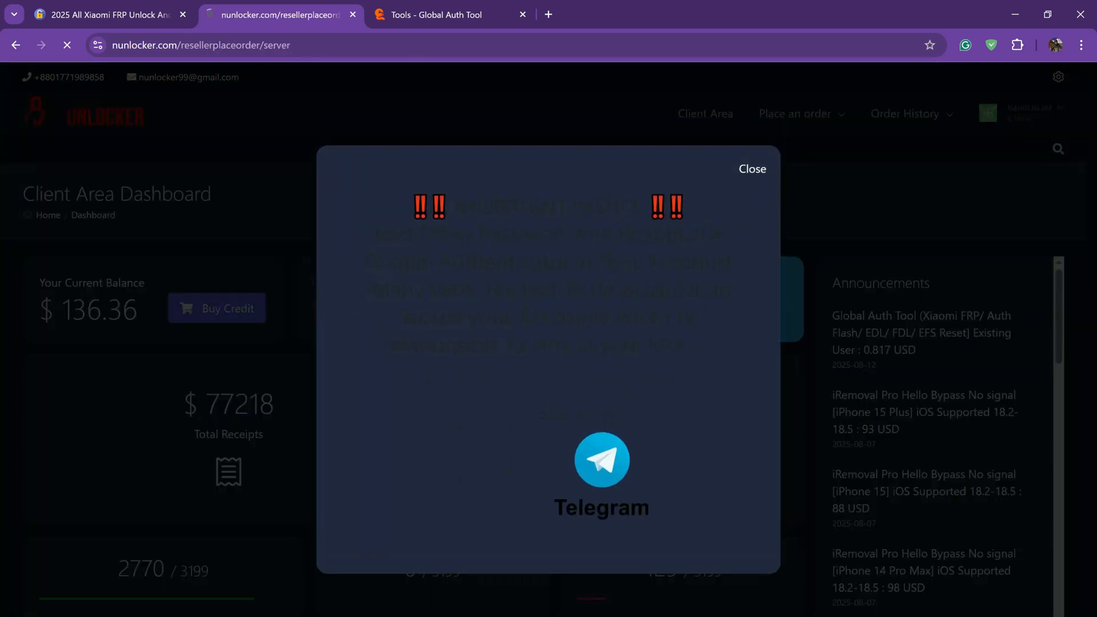
pyautogui.click(752, 169)
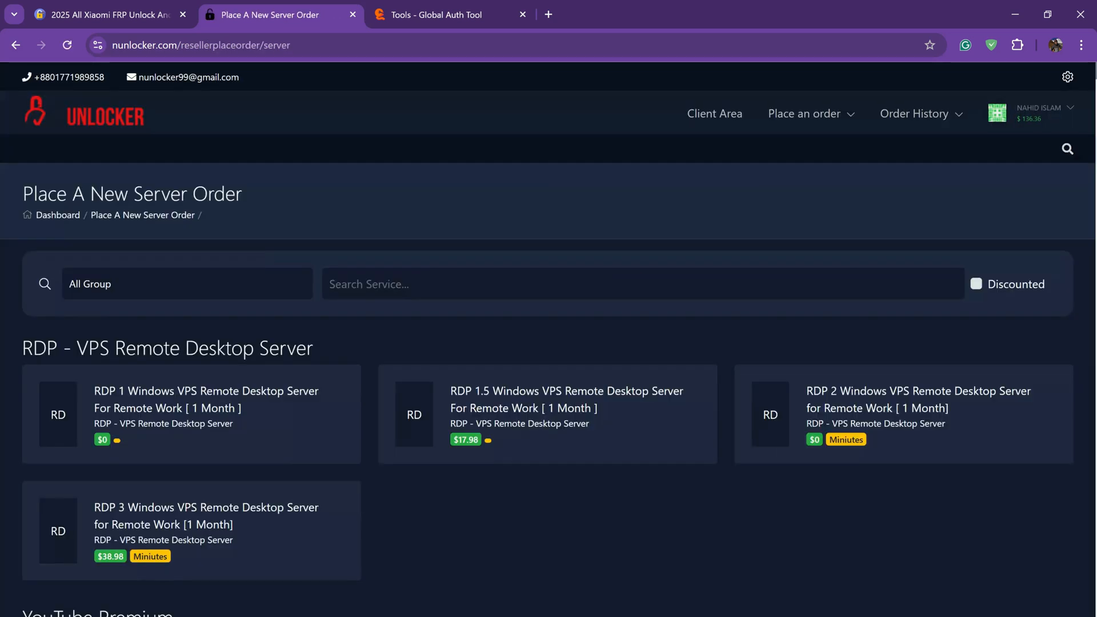
pyautogui.write('global auth')
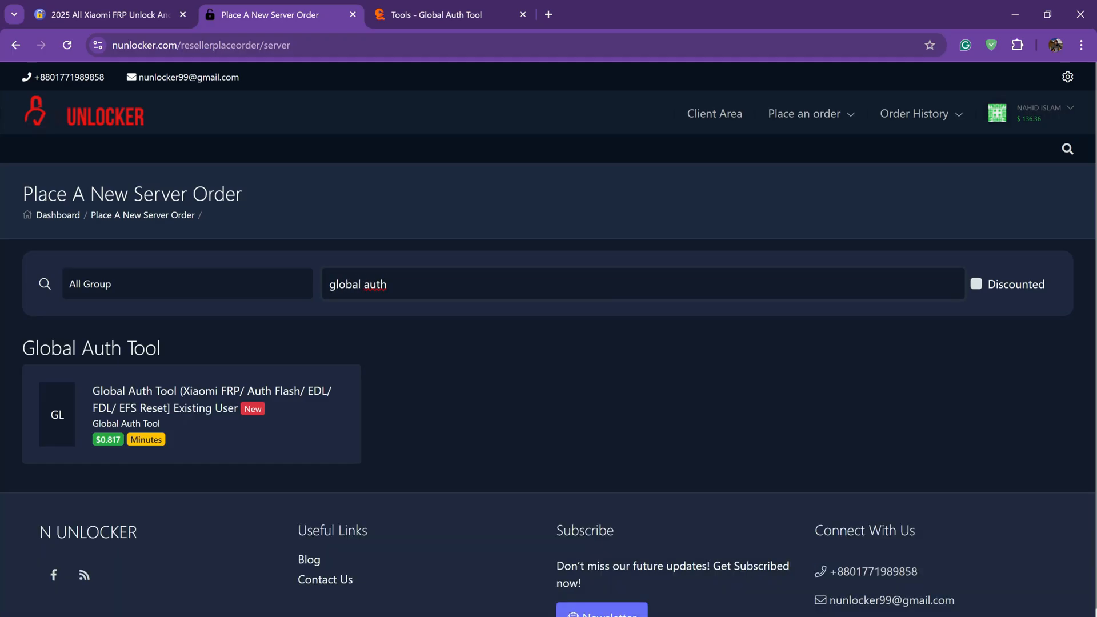
pyautogui.click(191, 414)
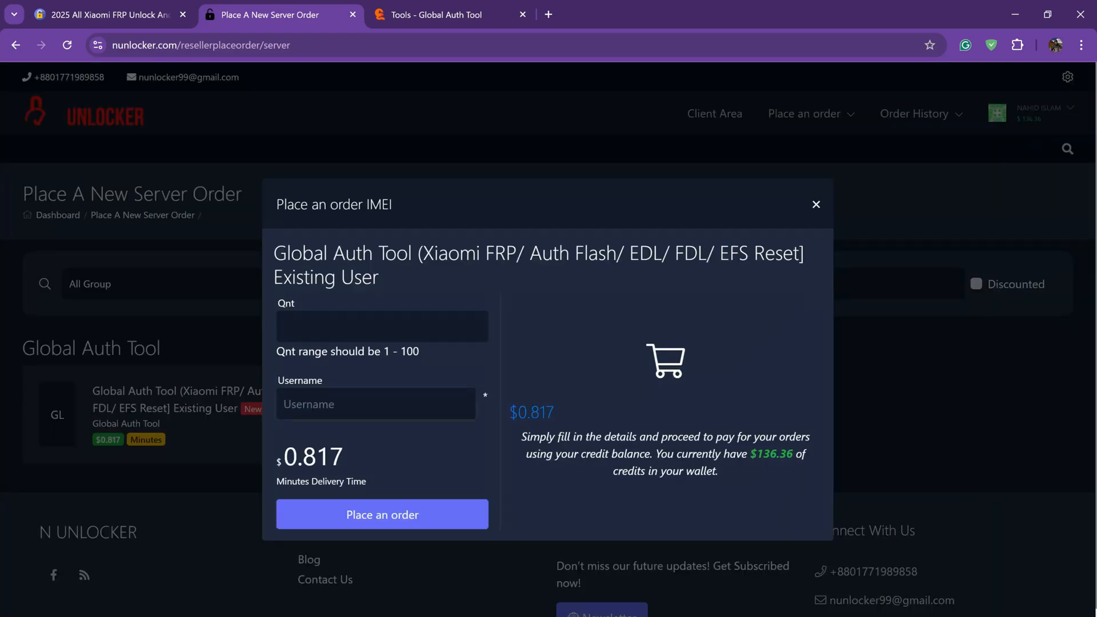
pyautogui.write('N')
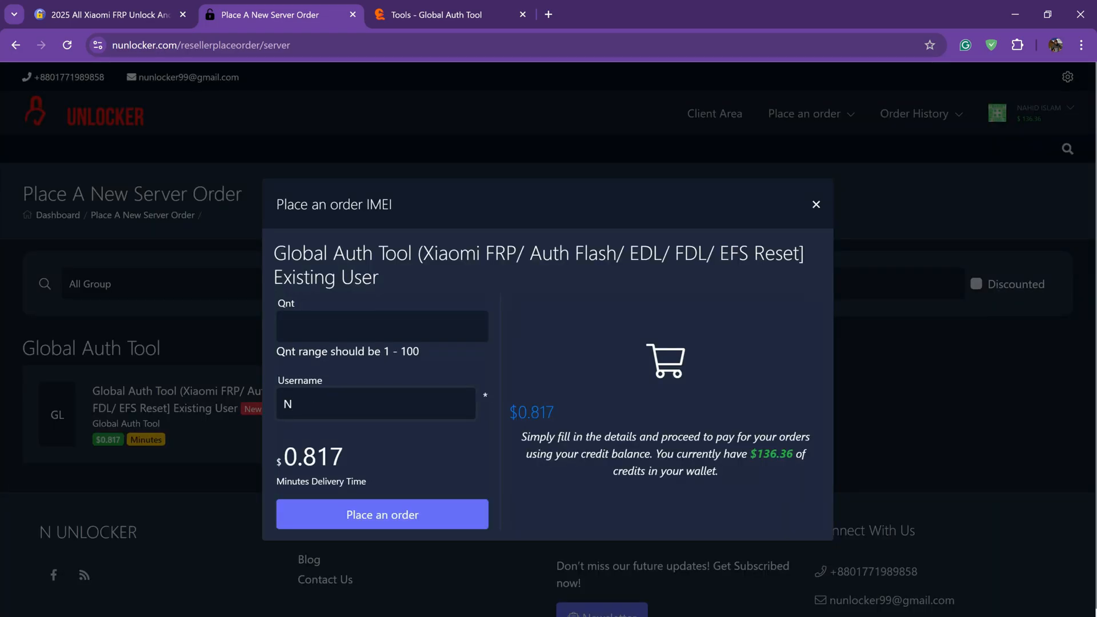
pyautogui.write('unlocker')
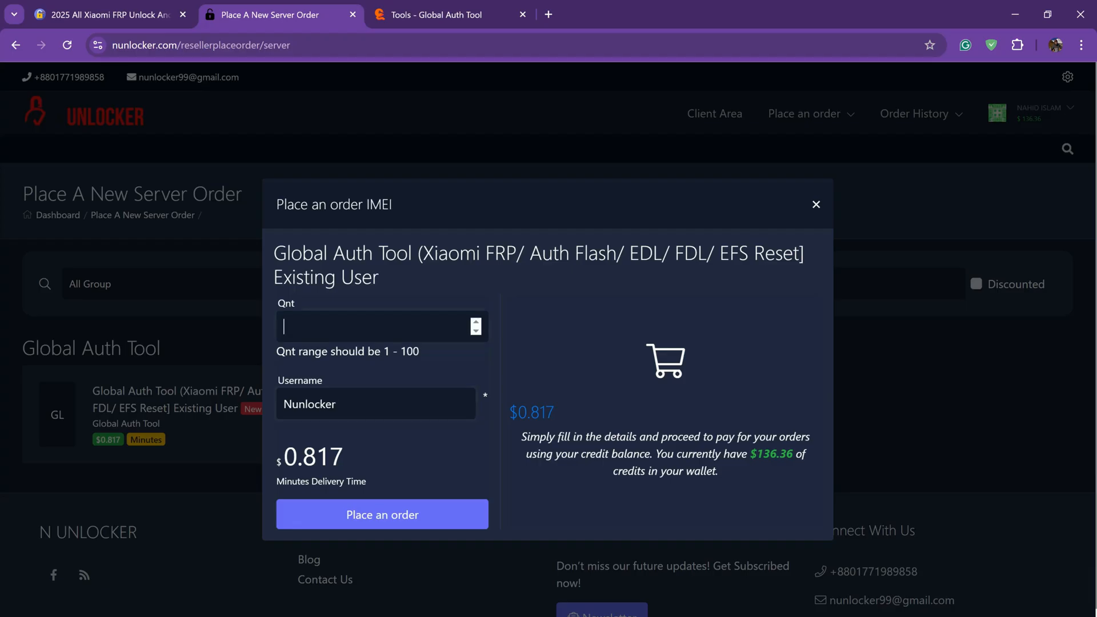
pyautogui.write('10')
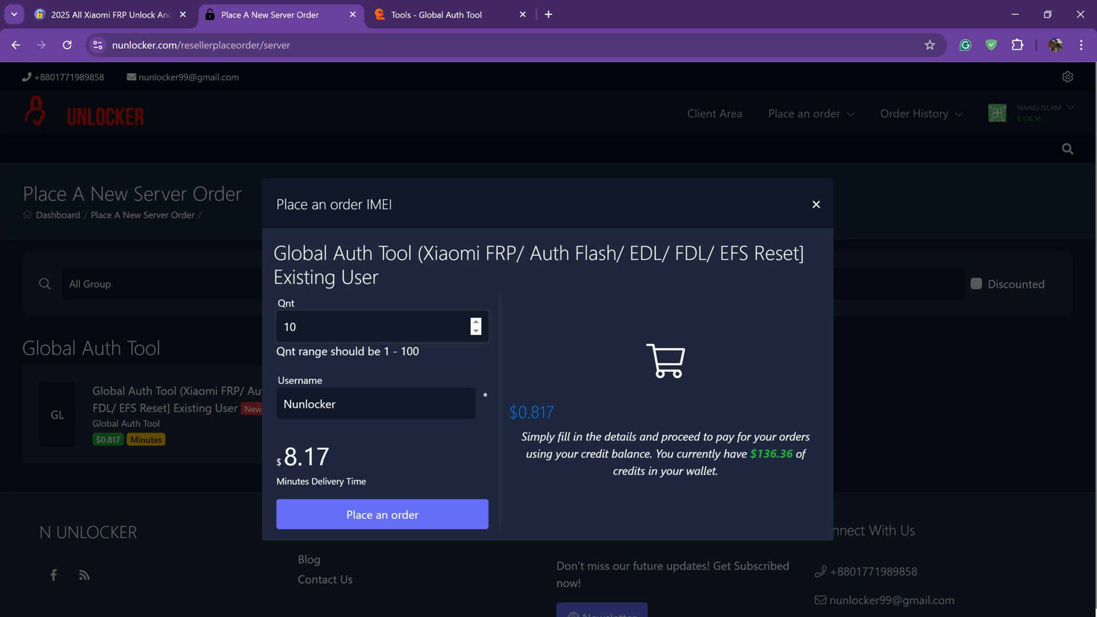
pyautogui.click(381, 514)
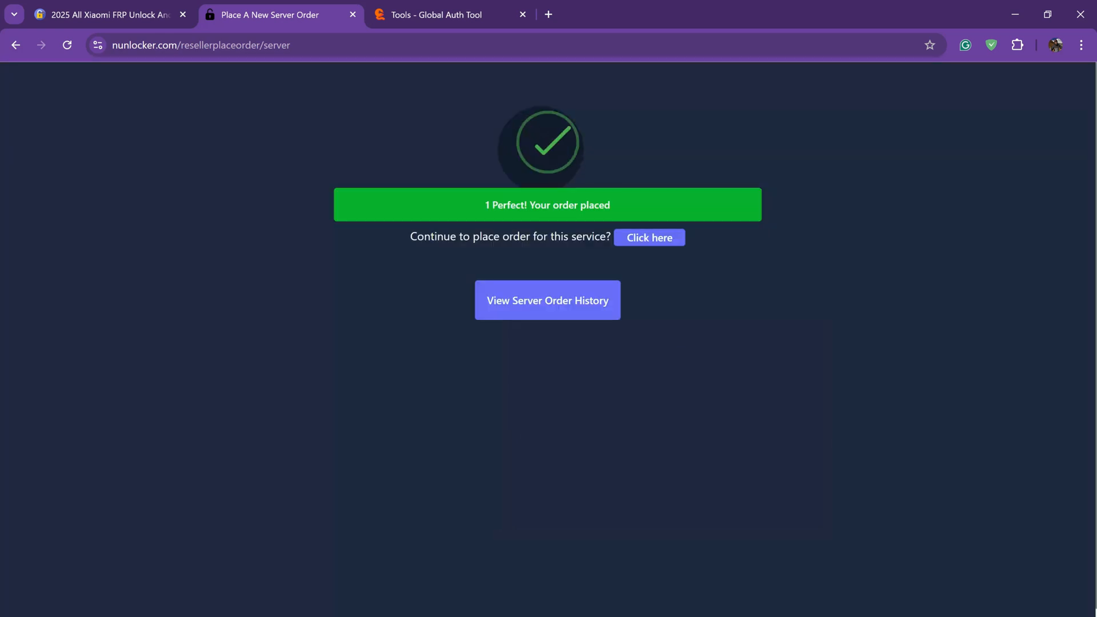
# - Check Server Order History until the 10-credit order shows Success, view its details and close them
pyautogui.click(548, 300)
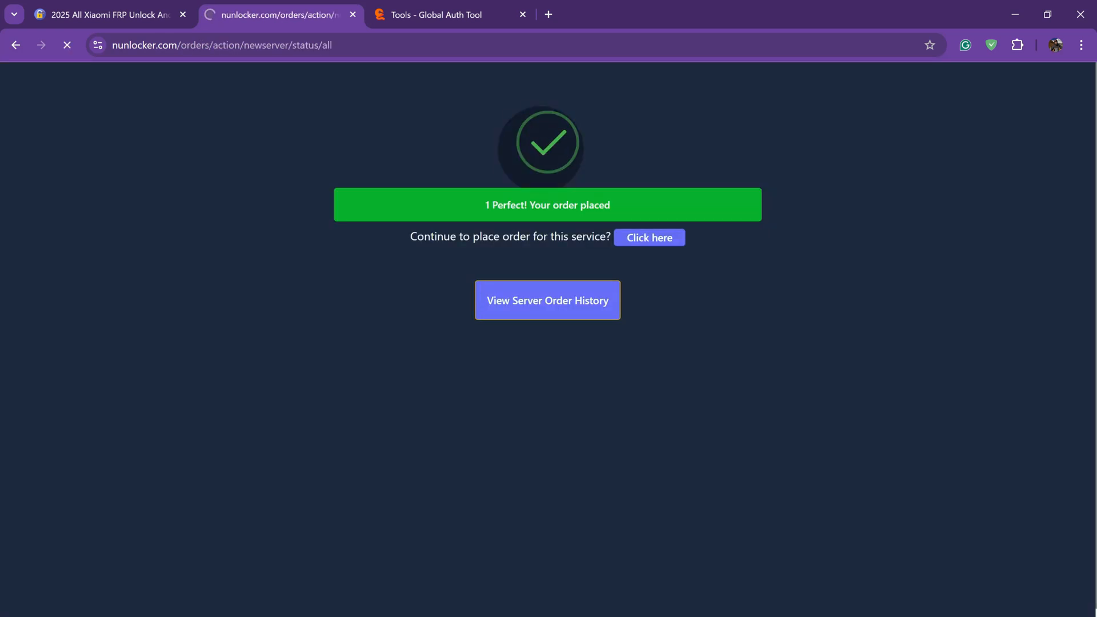
pyautogui.click(548, 301)
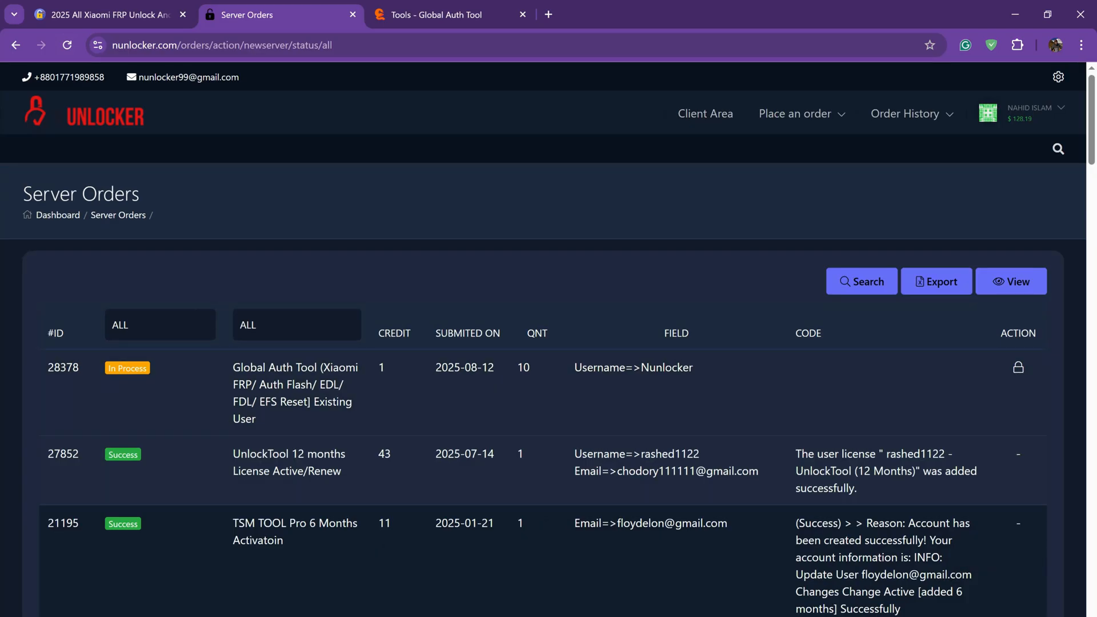
pyautogui.click(67, 45)
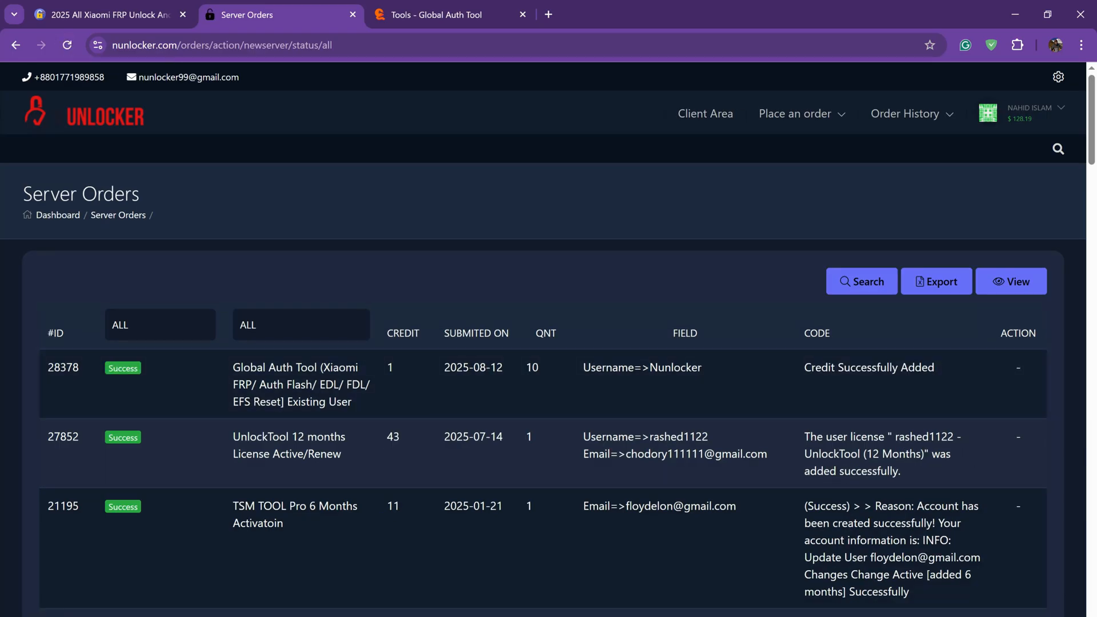
pyautogui.click(1010, 281)
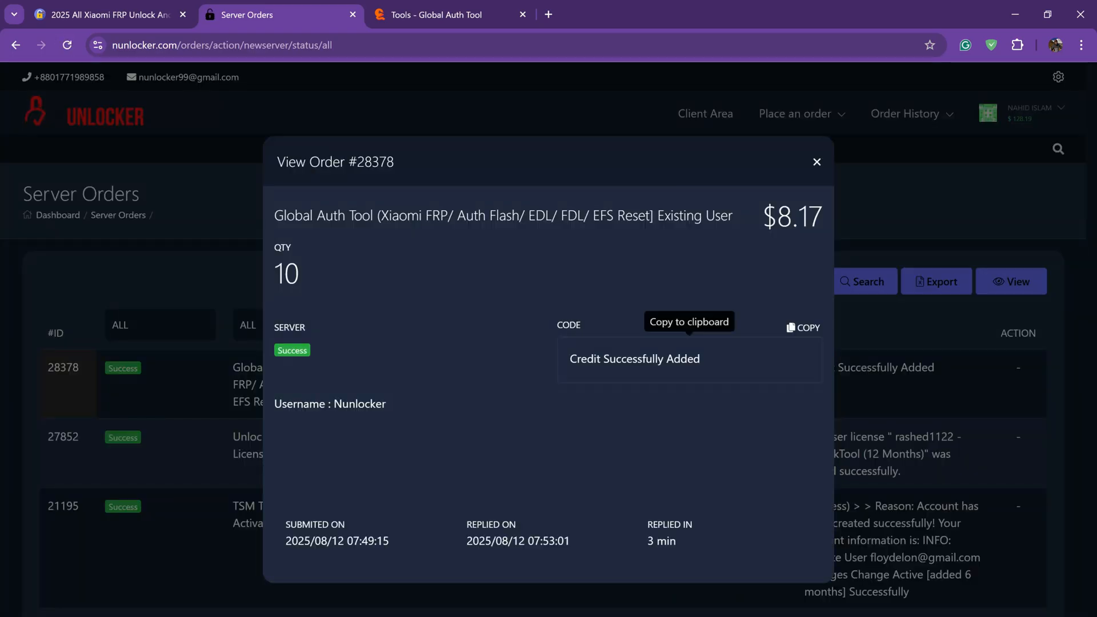
pyautogui.click(816, 161)
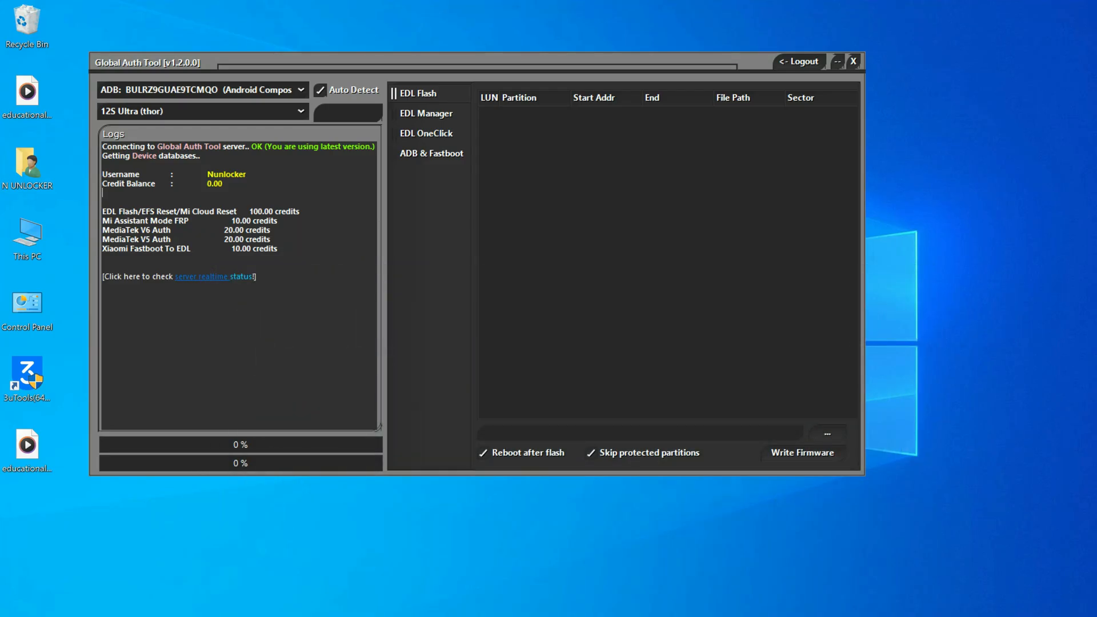
# - Log out and back in so the tool shows a 10.00 credit balance, moving its window left
pyautogui.click(799, 60)
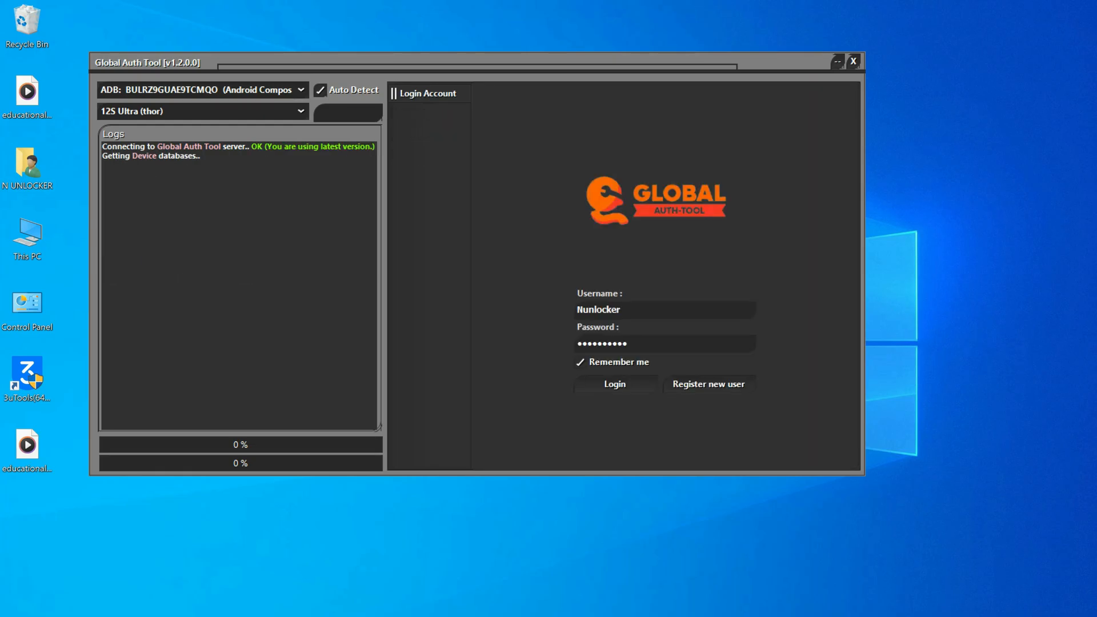
pyautogui.click(612, 384)
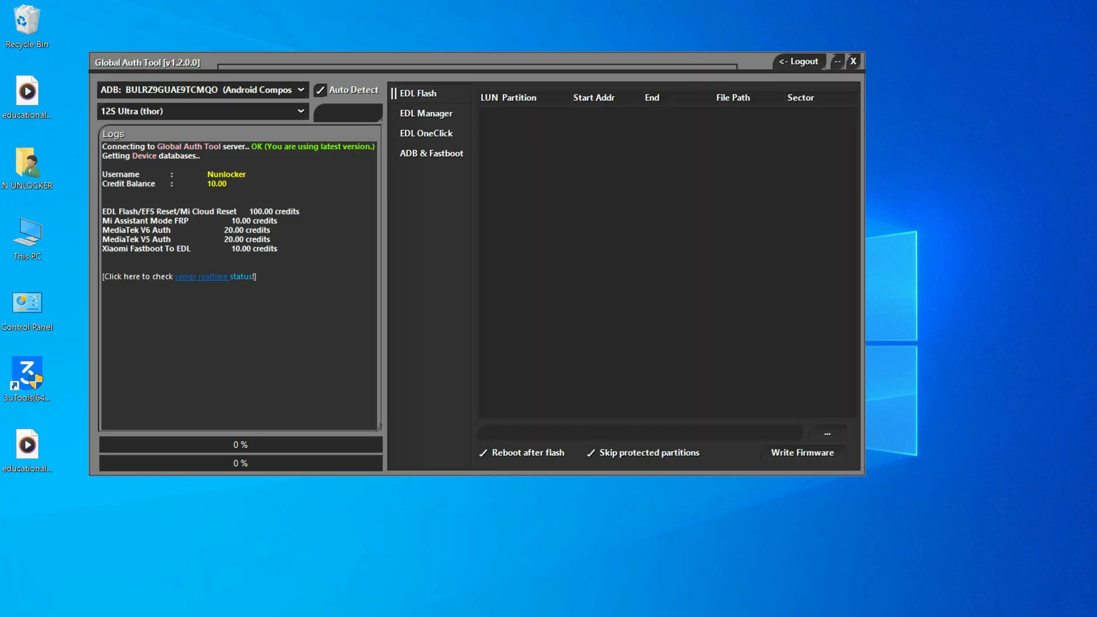
pyautogui.moveTo(103, 174); pyautogui.dragTo(247, 188)
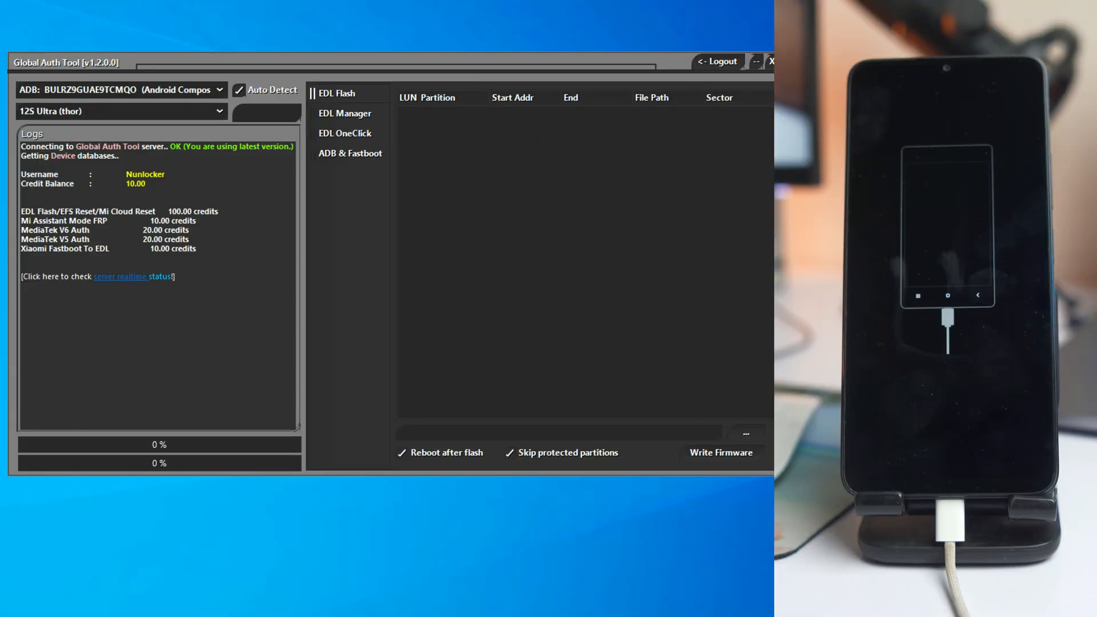
pyautogui.click(351, 153)
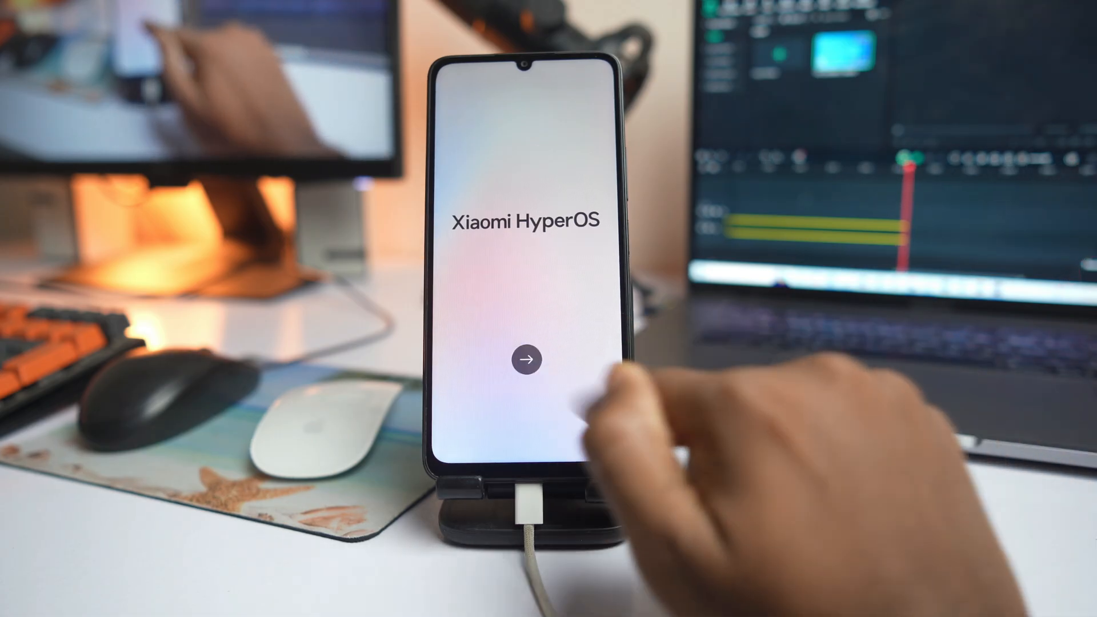
# - Pass setup: Bangladesh region, terms, skip Google account and screen lock, accept Google services and apps
pyautogui.click(526, 358)
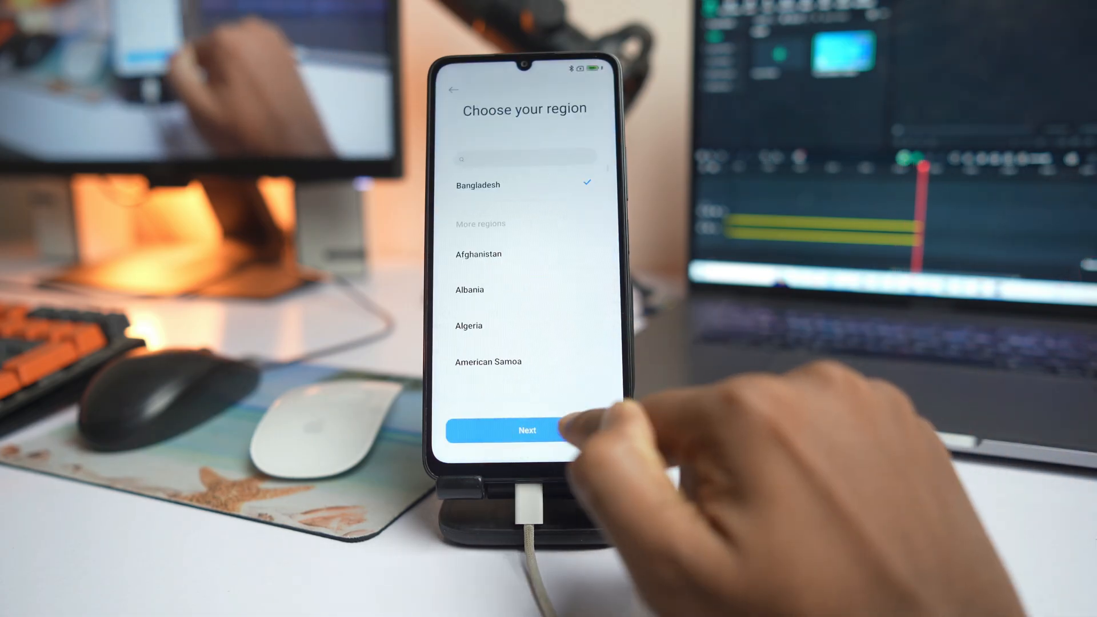
pyautogui.click(527, 431)
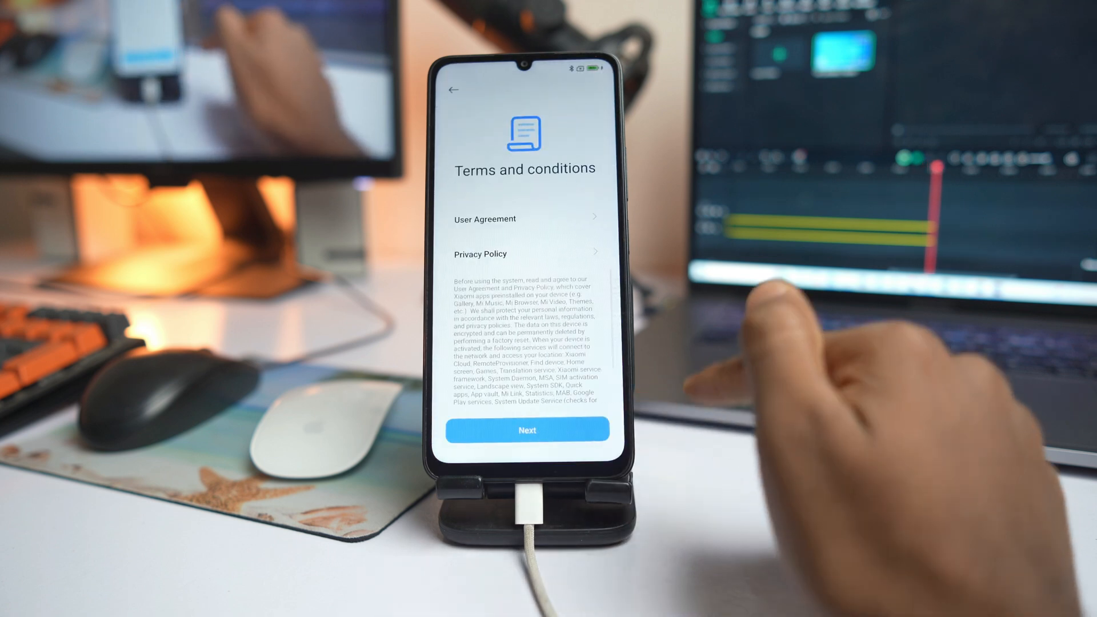
pyautogui.click(527, 430)
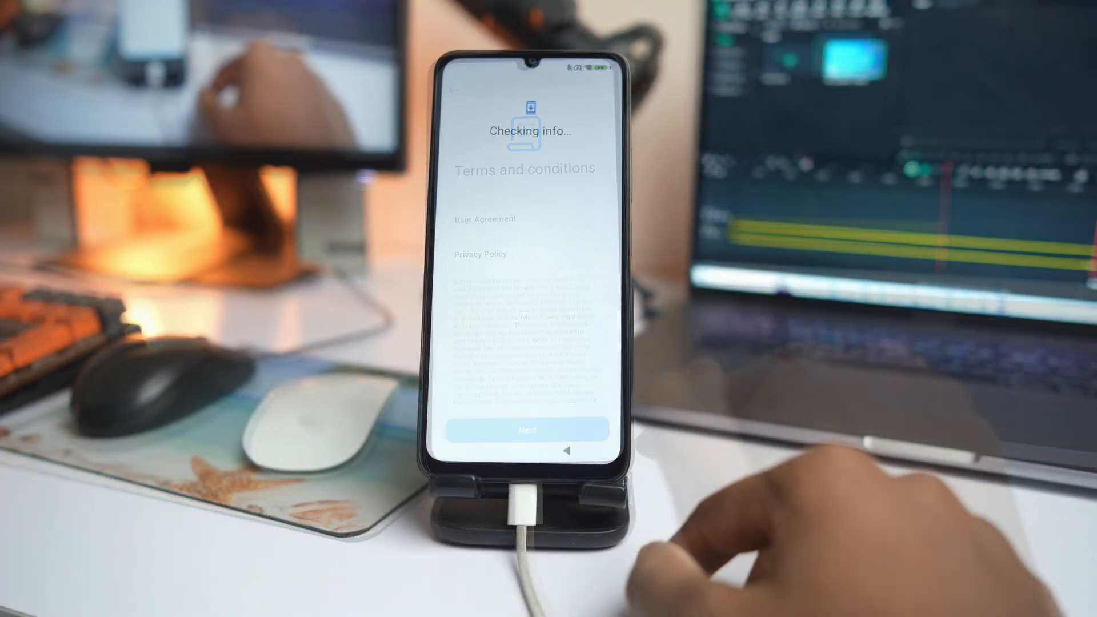
pyautogui.click(528, 430)
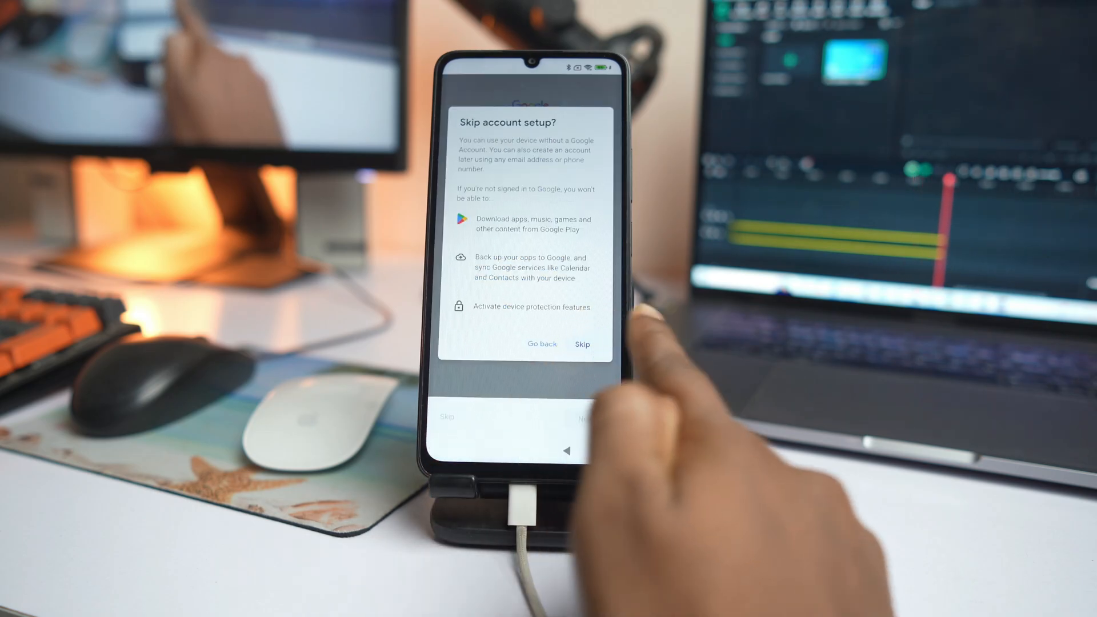
pyautogui.click(582, 345)
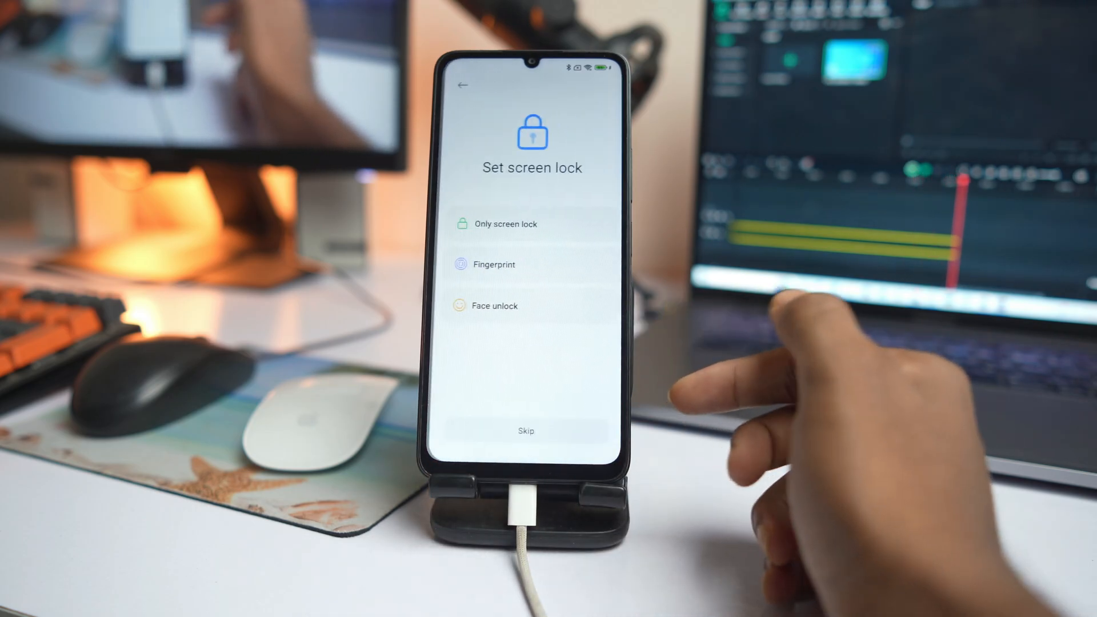
pyautogui.click(526, 431)
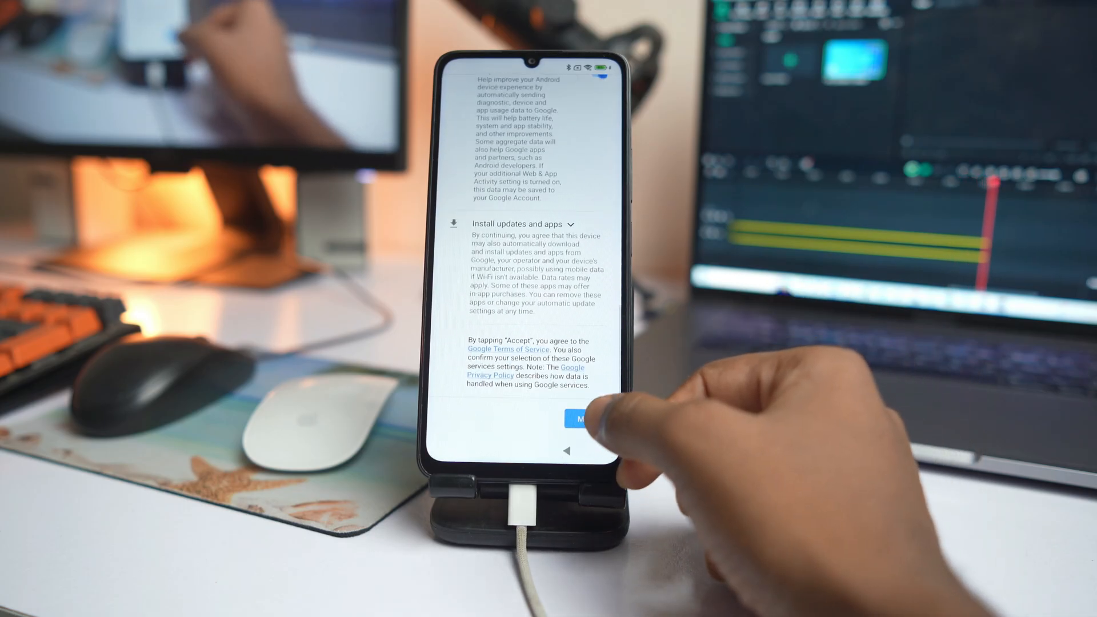
pyautogui.click(586, 418)
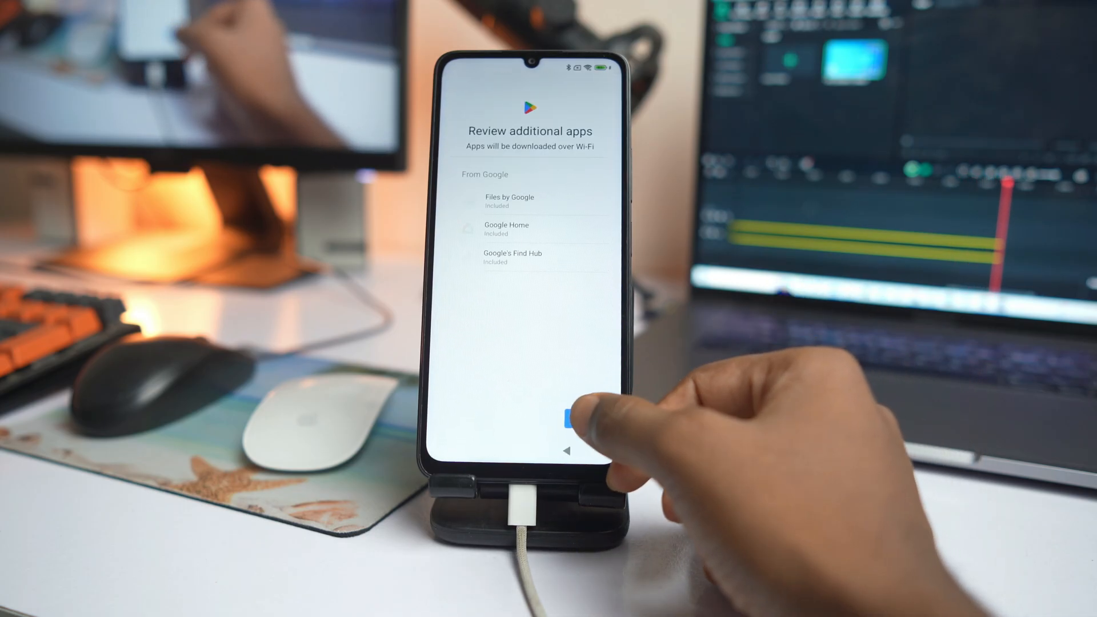
pyautogui.click(570, 417)
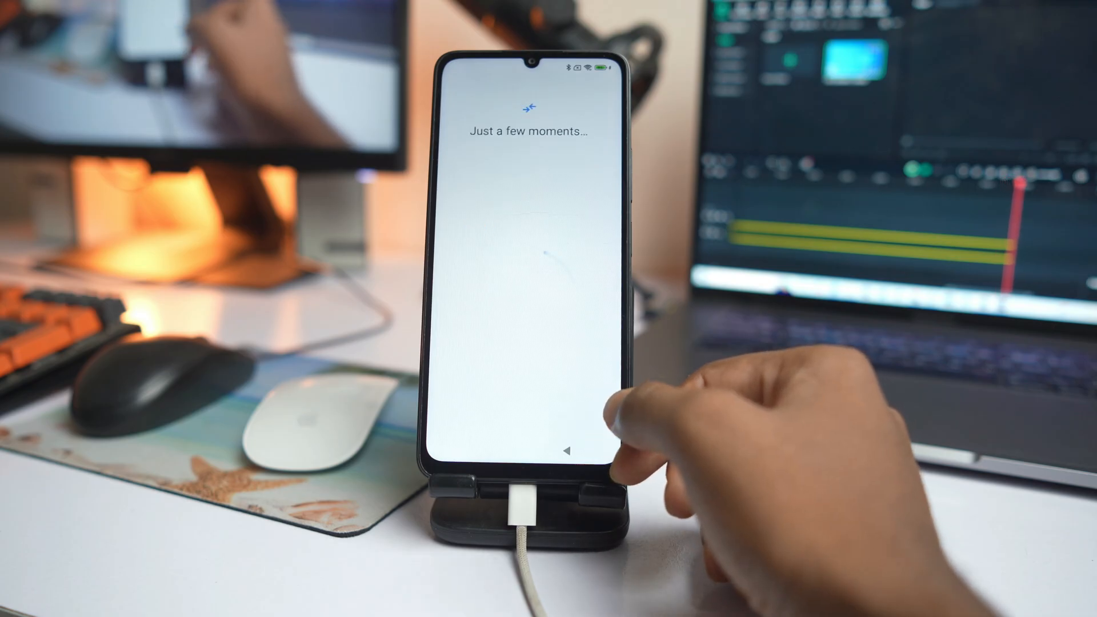